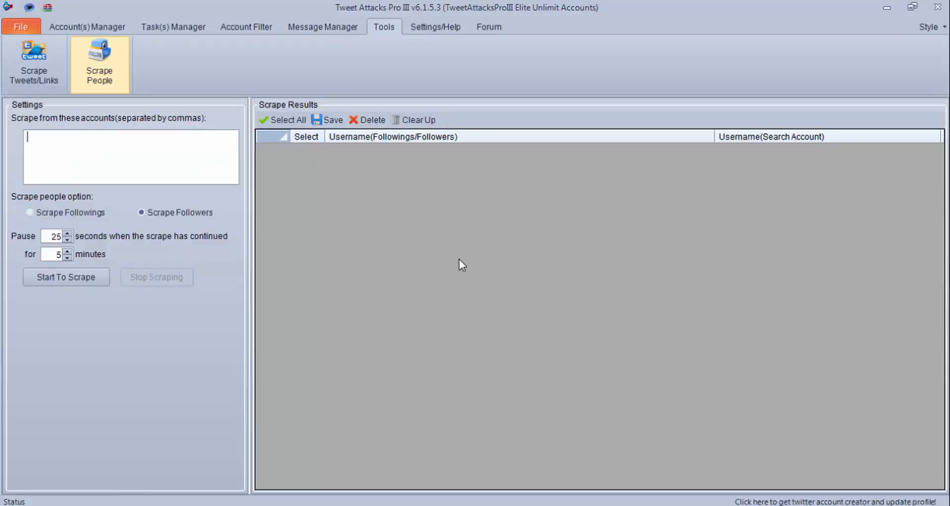
mouse_move(134, 166)
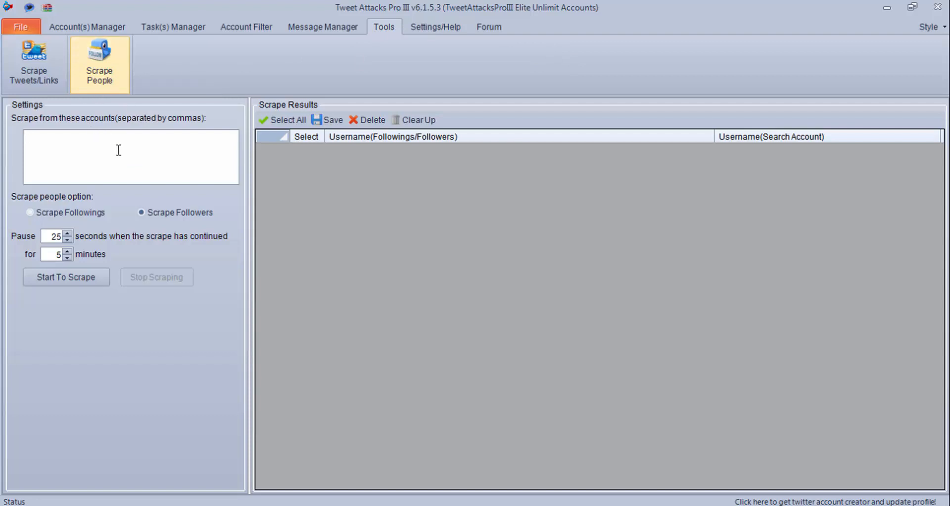
mouse_move(131, 215)
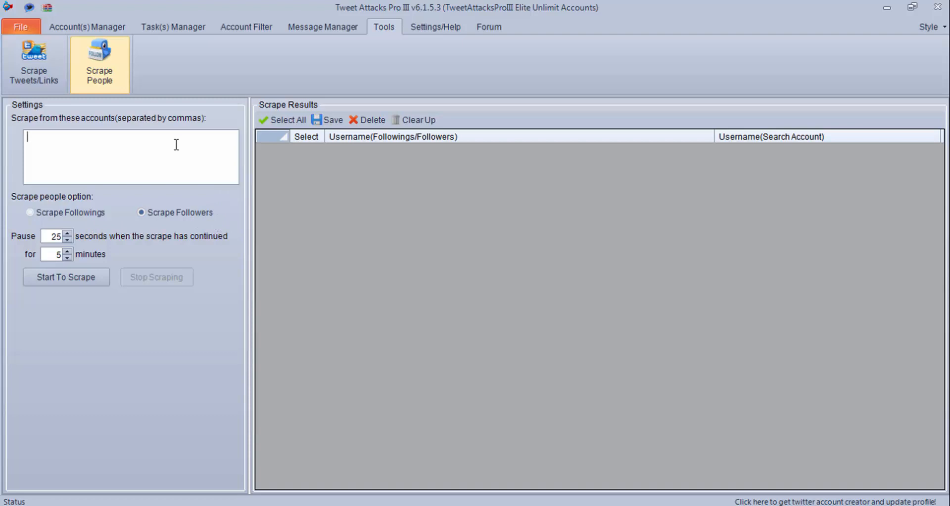
mouse_move(213, 175)
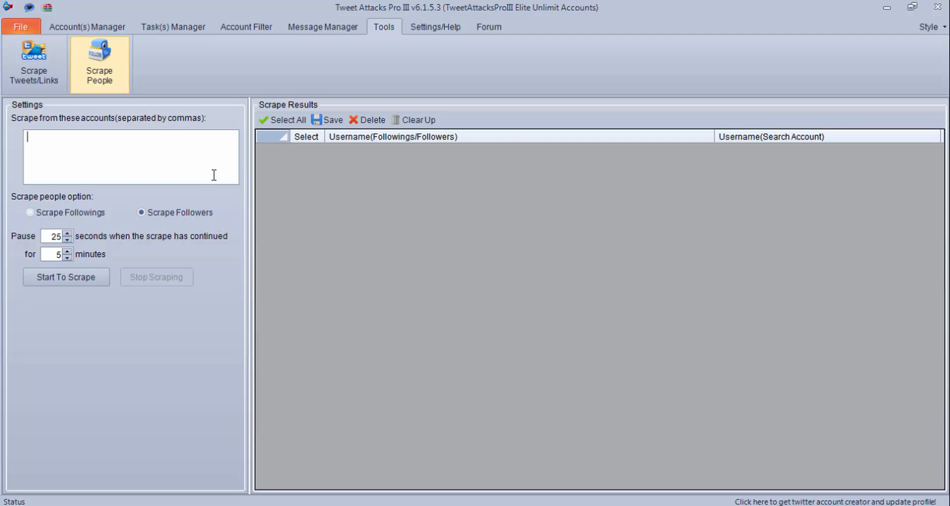
mouse_move(297, 181)
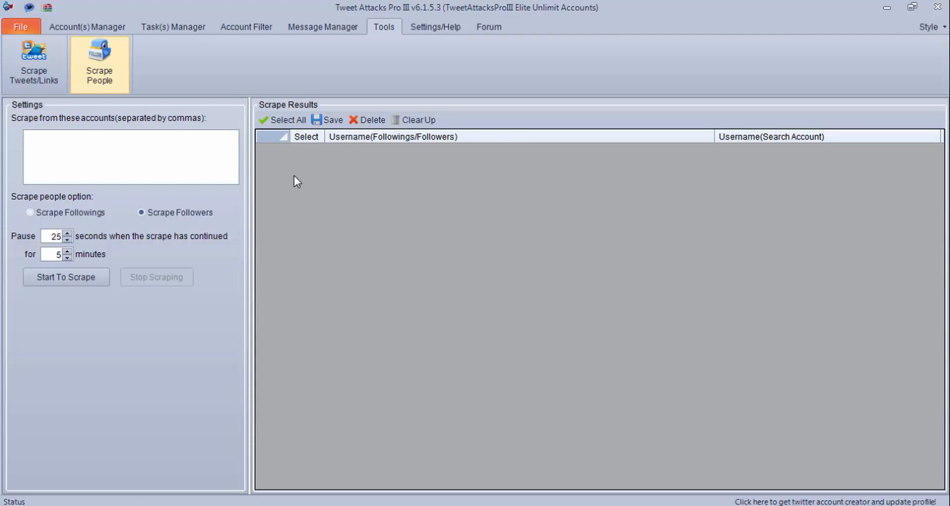
mouse_move(479, 298)
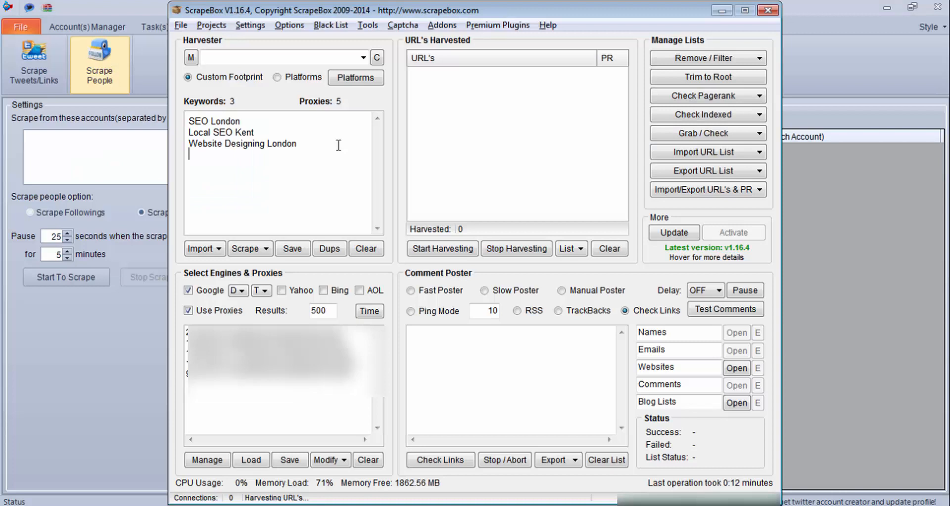
- Harvest URLs for the three highlighted SEO keywords, collecting 1,133 results
drag(190, 121, 296, 149)
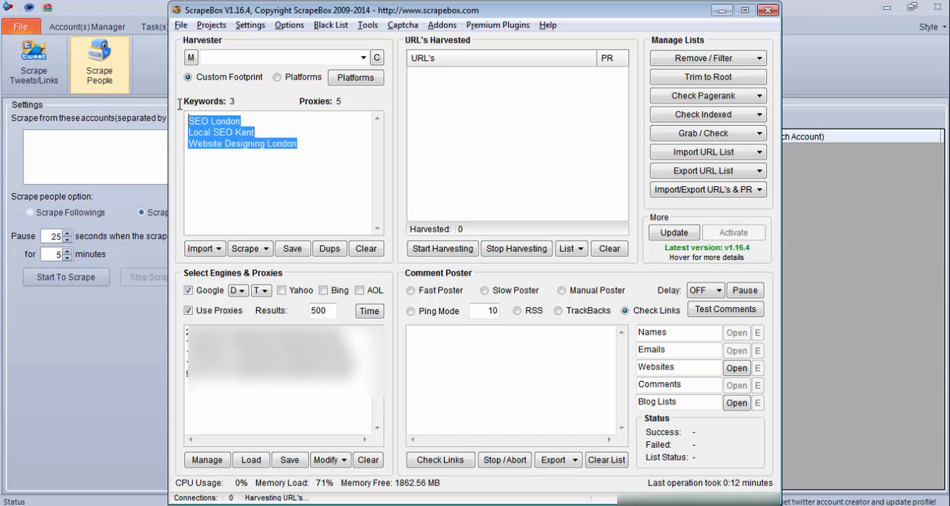
click(297, 143)
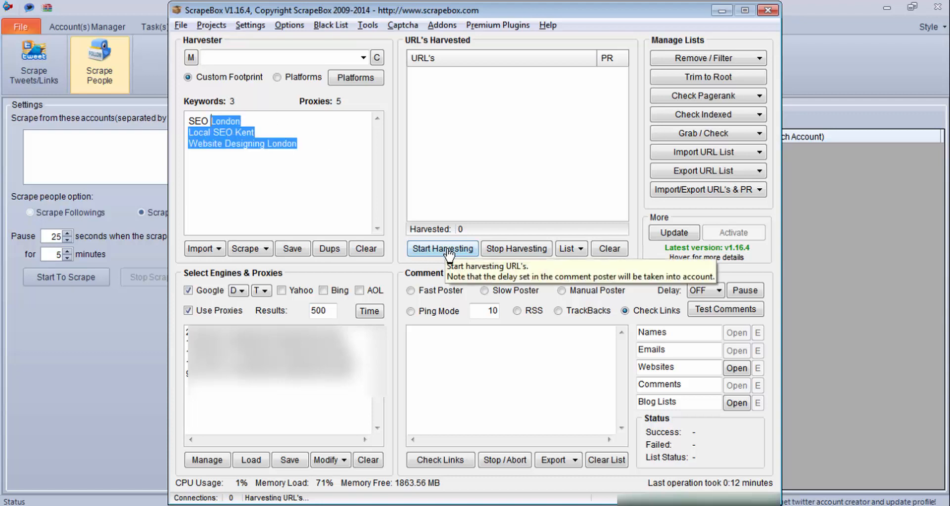
click(441, 248)
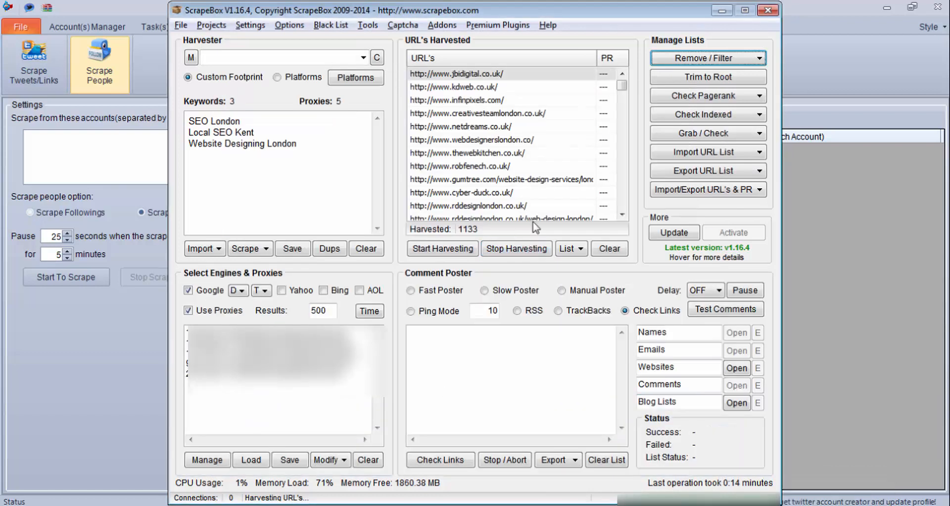
mouse_move(476, 236)
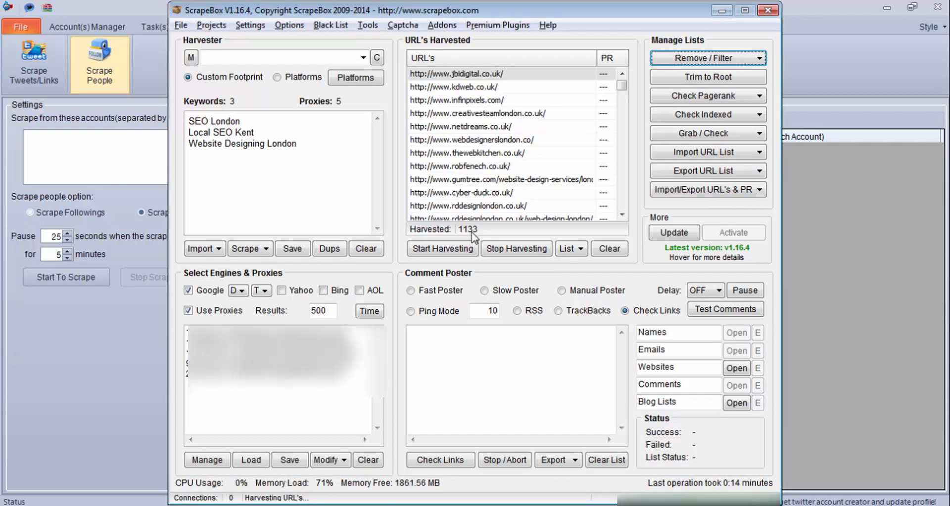
mouse_move(546, 135)
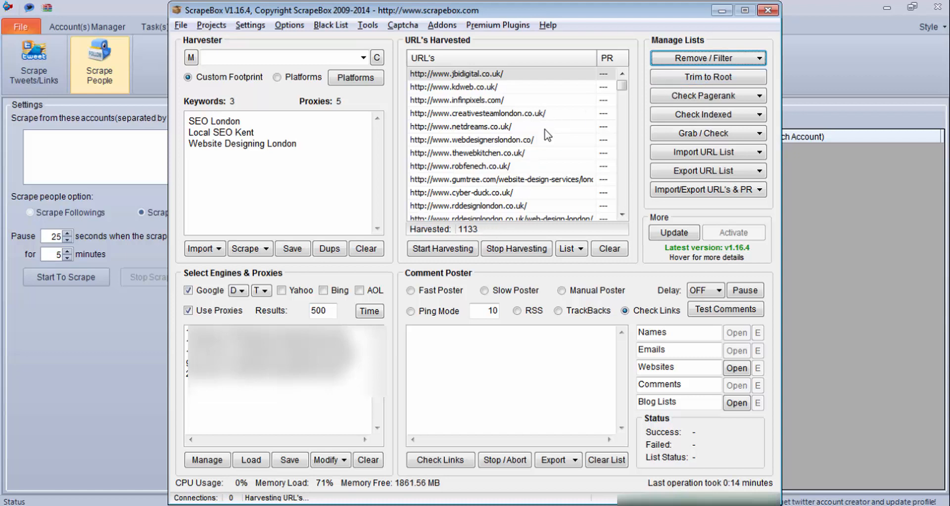
- Remove duplicate domains from the harvested list, dropping 512 and keeping 621 URLs
click(707, 57)
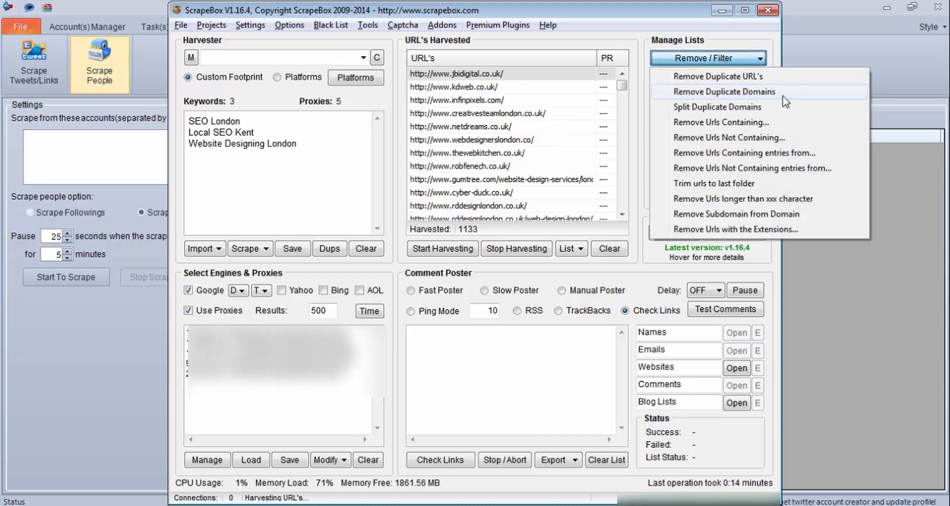
click(721, 91)
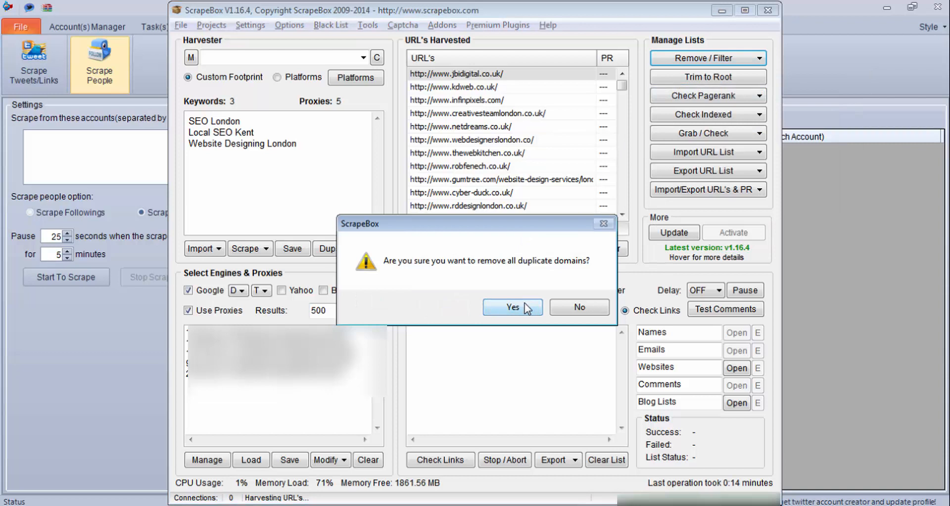
click(512, 308)
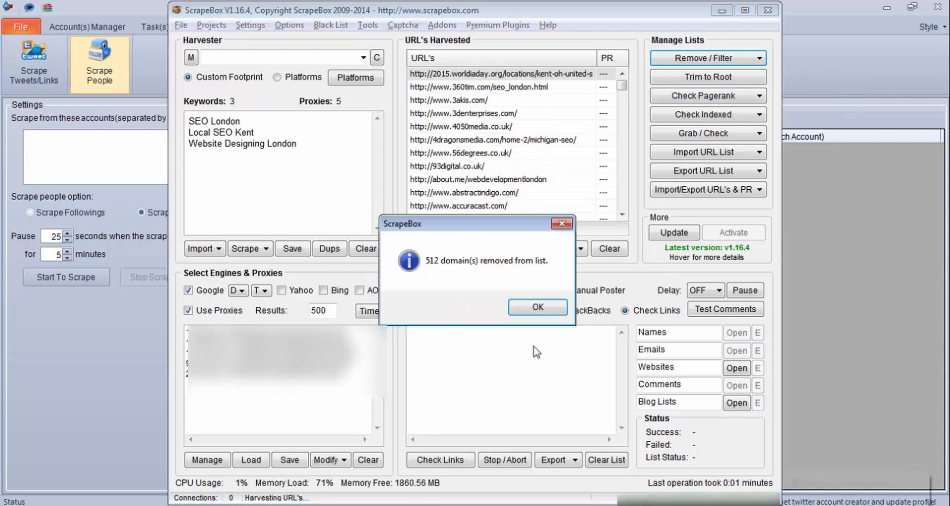
click(535, 308)
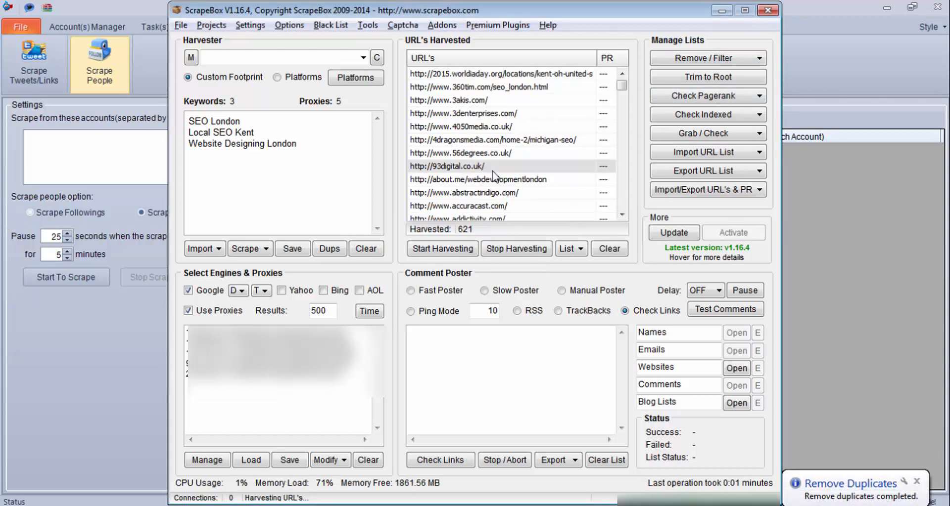
mouse_move(507, 128)
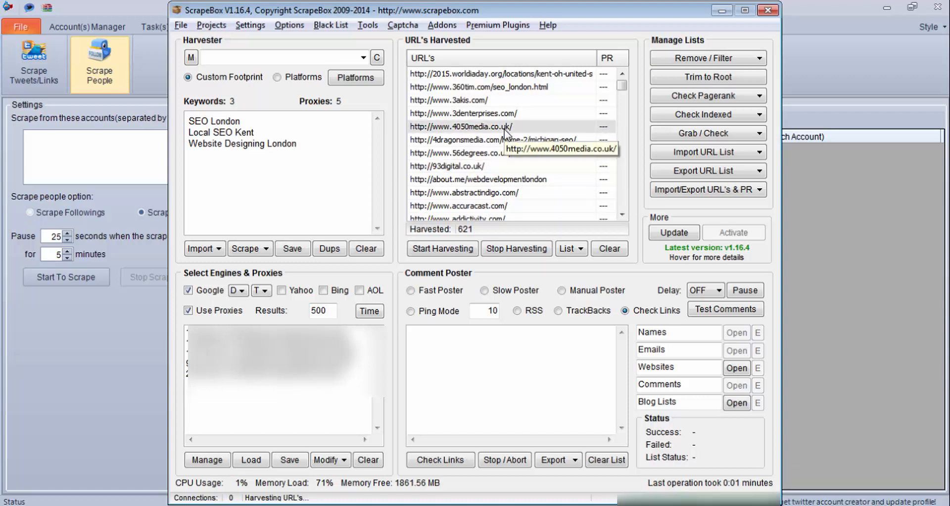
click(441, 24)
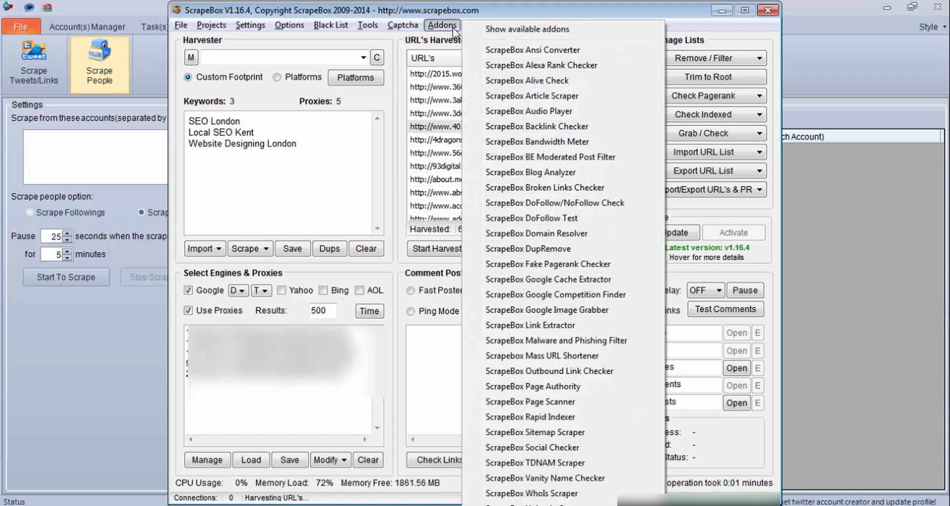
mouse_move(557, 325)
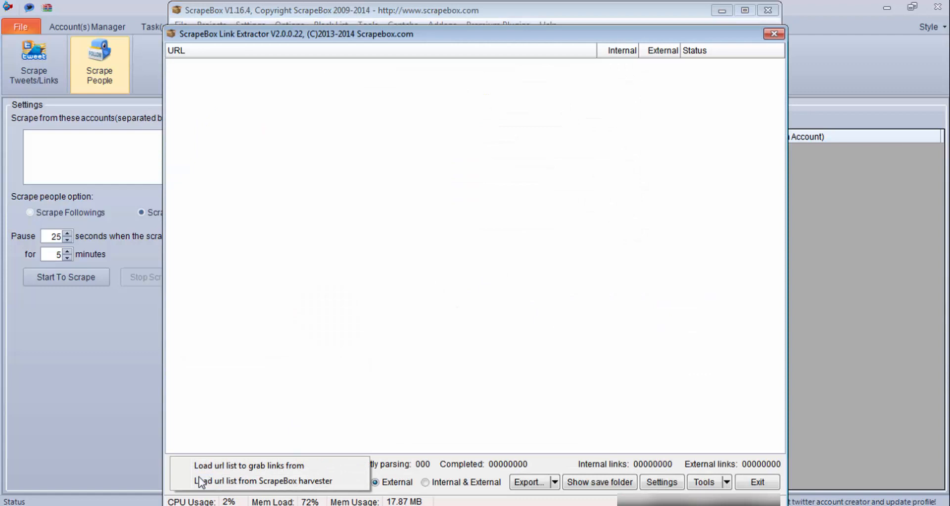
- Load the 621 deduplicated URLs from the harvester into the Link Extractor
click(249, 465)
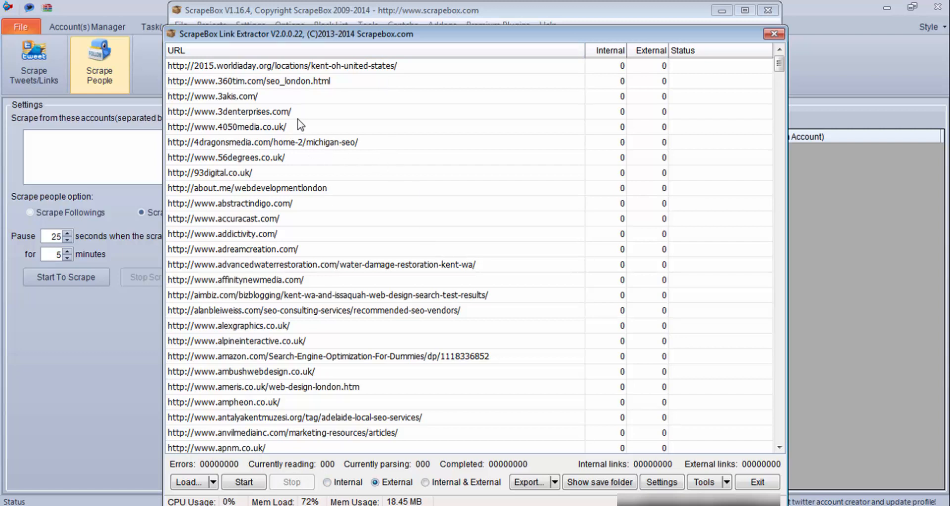
mouse_move(322, 125)
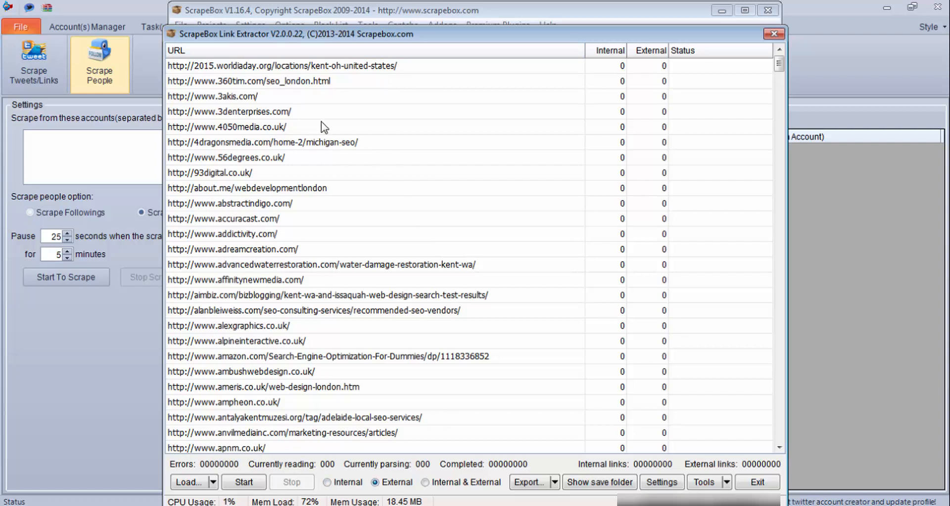
mouse_move(365, 81)
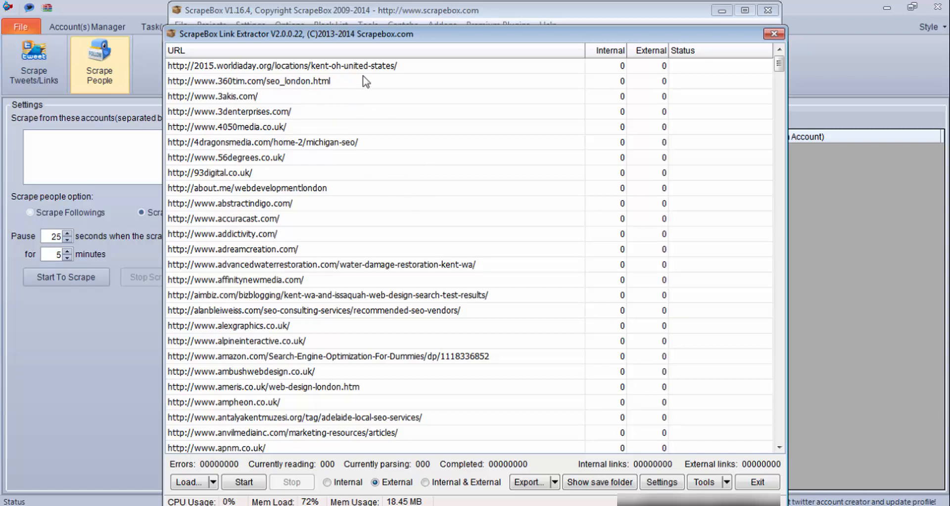
mouse_move(235, 149)
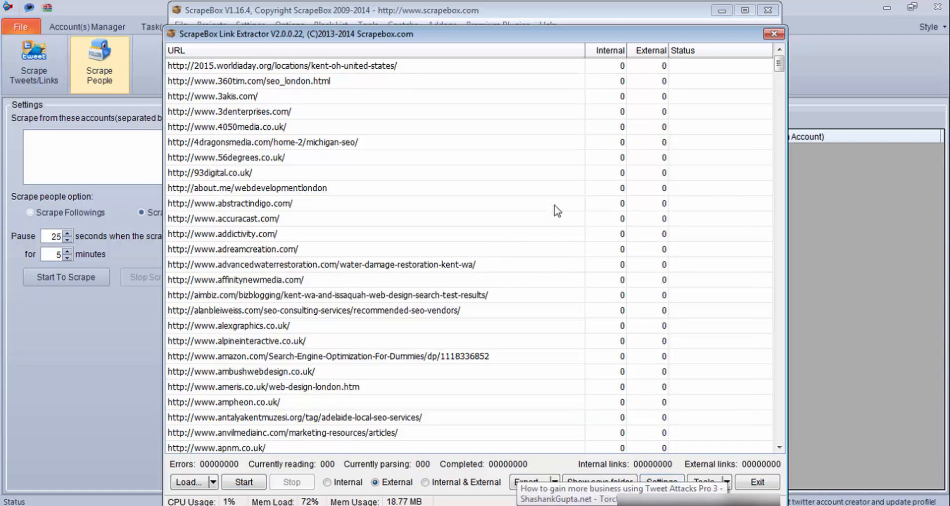
- Set the extractor to keep only links containing twitter.com
click(662, 483)
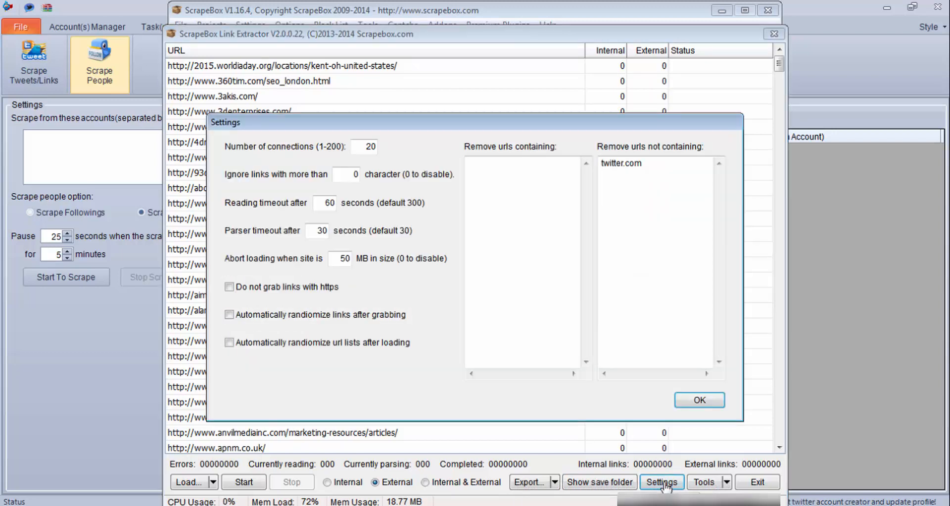
click(659, 173)
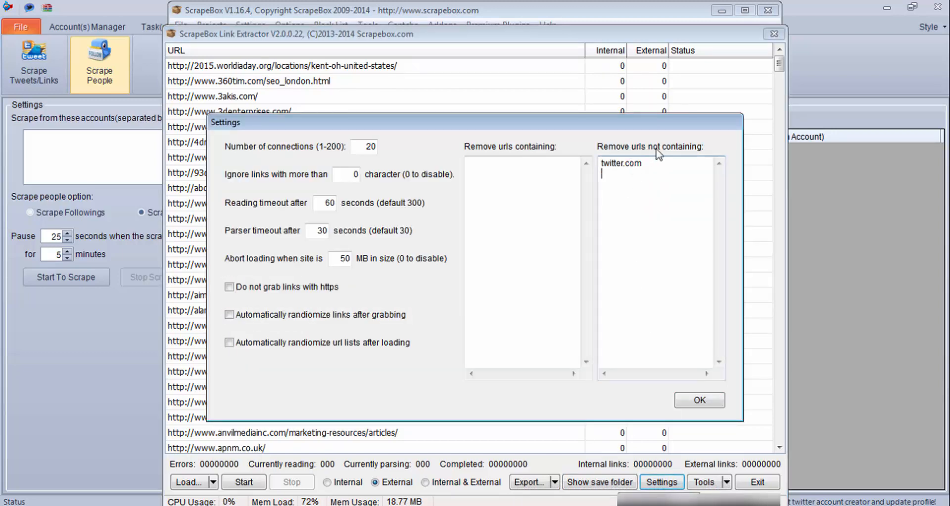
double_click(620, 163)
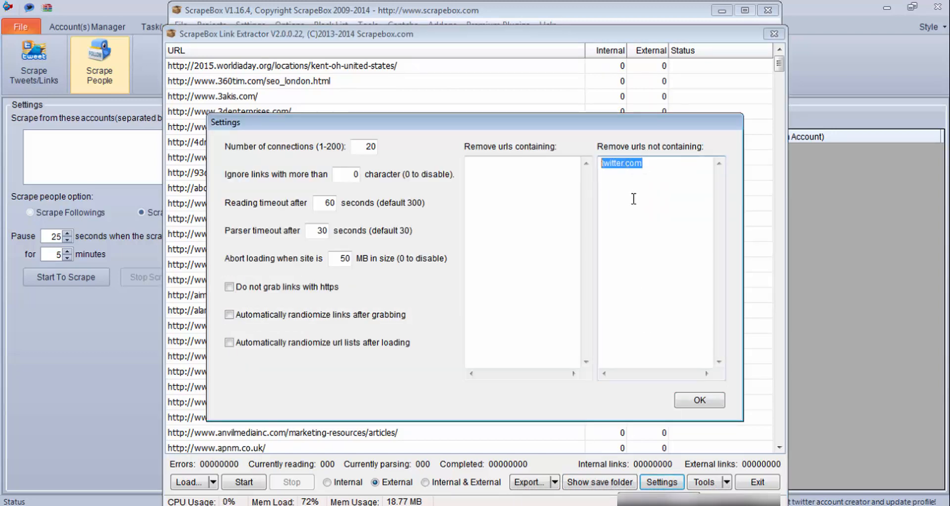
mouse_move(664, 185)
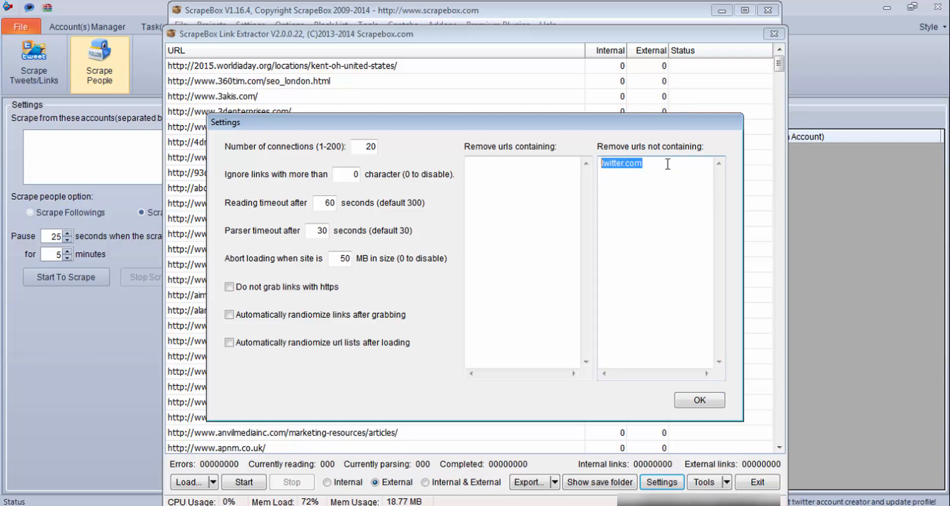
click(663, 167)
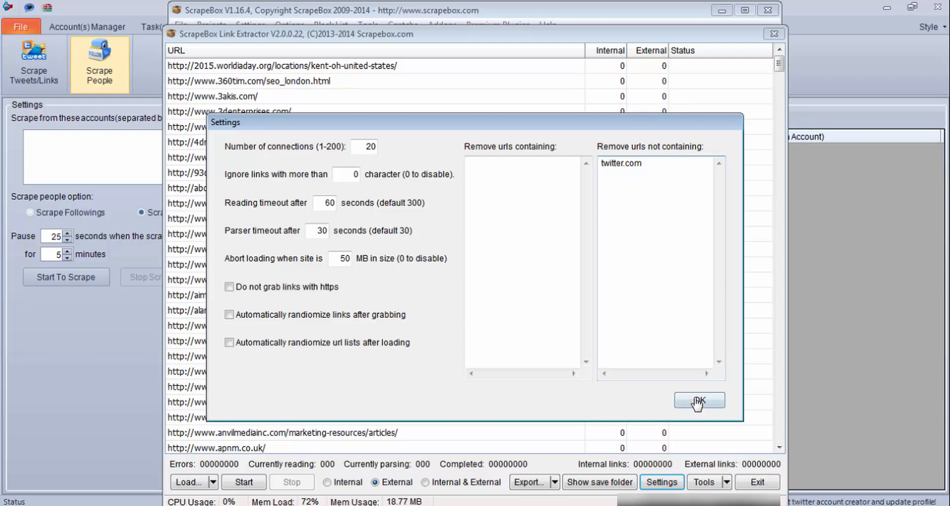
click(699, 400)
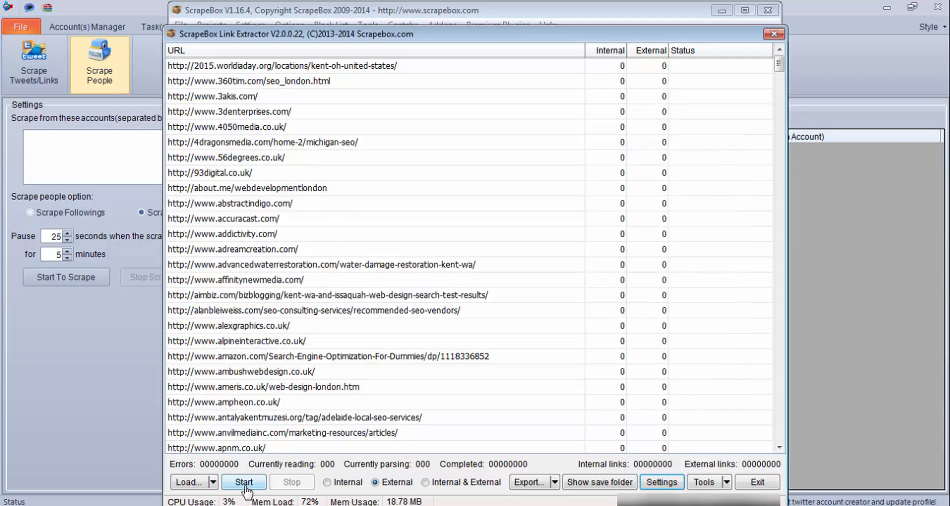
- Extract external links from all sites, finding 197 twitter.com links saved to a text file
click(243, 483)
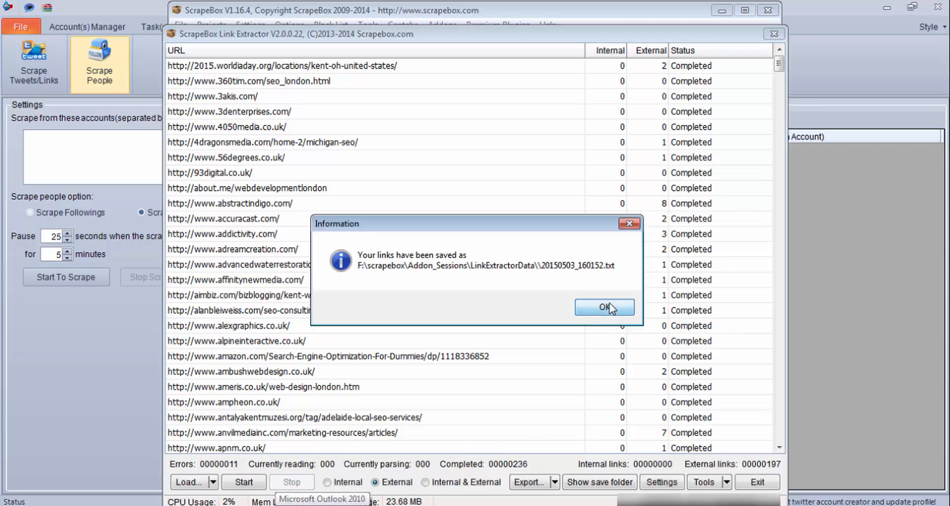
click(603, 308)
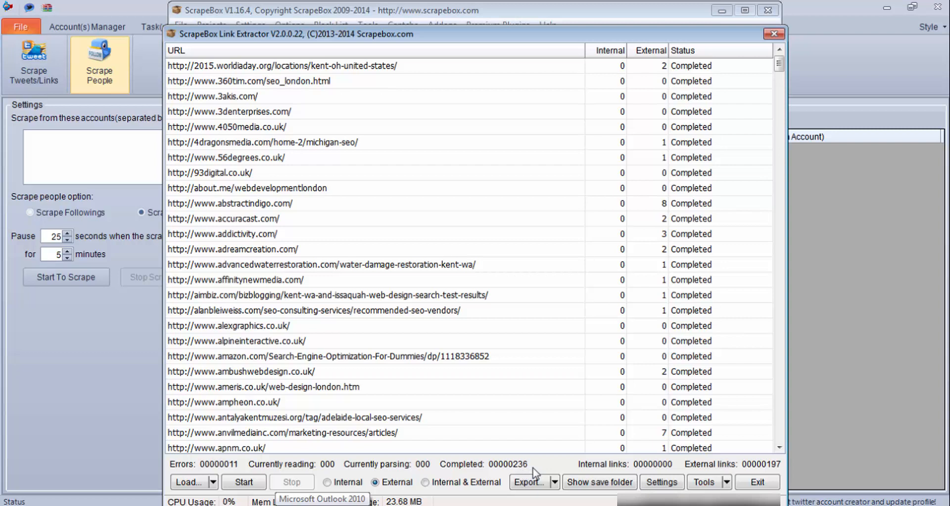
- Open the exported links text file from the LinkExtractorData folder in Notepad
click(598, 483)
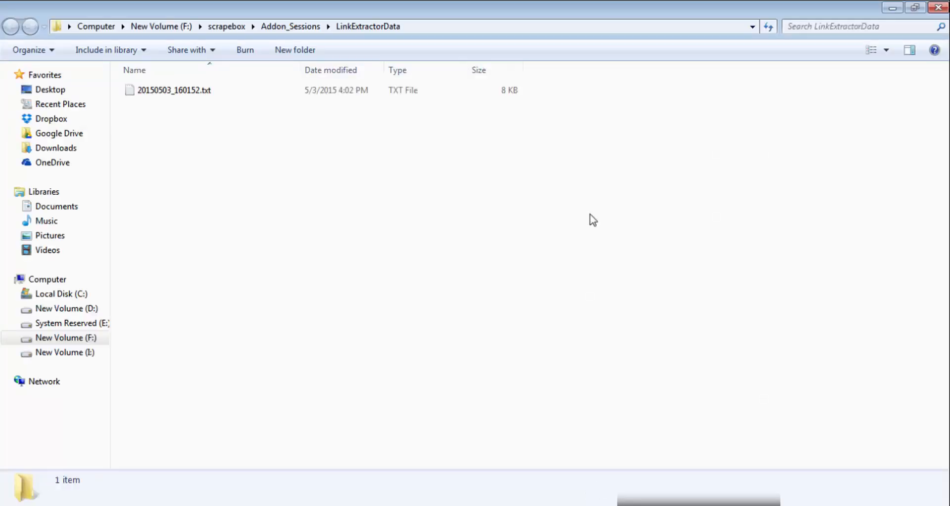
click(174, 90)
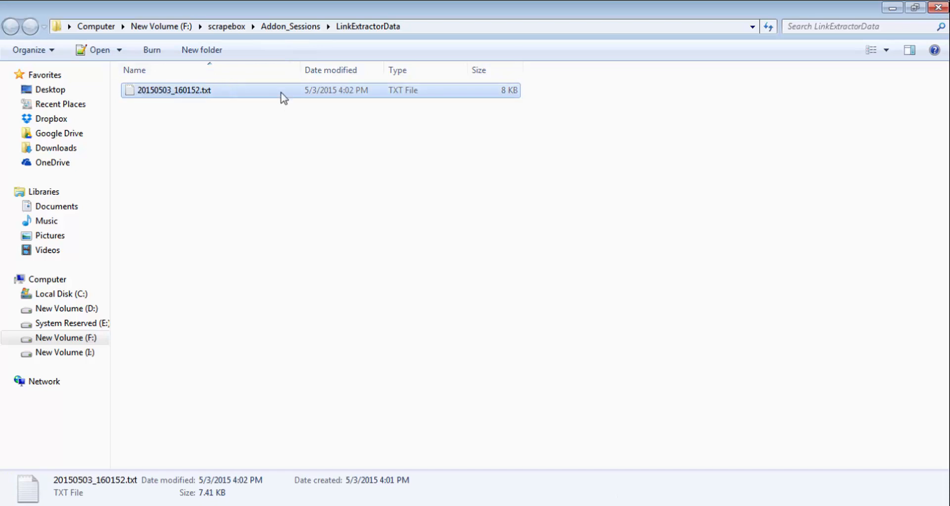
right_click(174, 90)
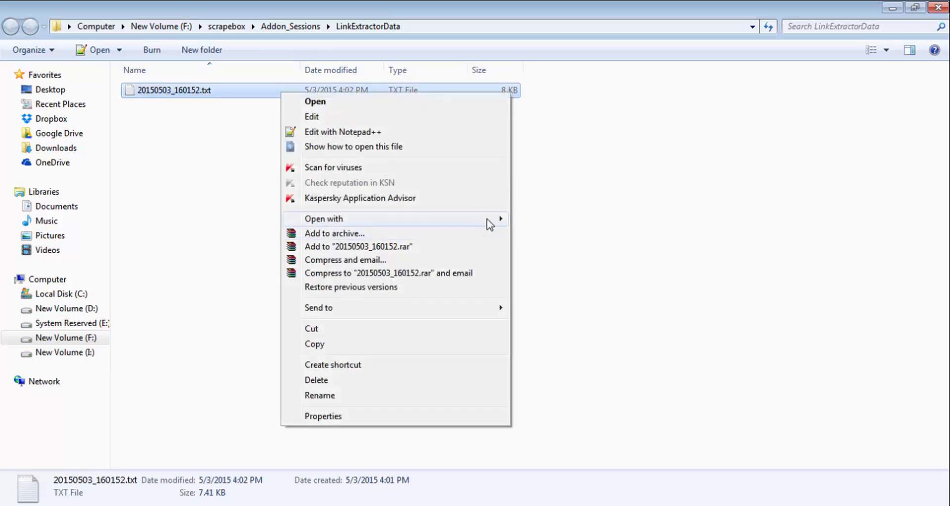
click(323, 219)
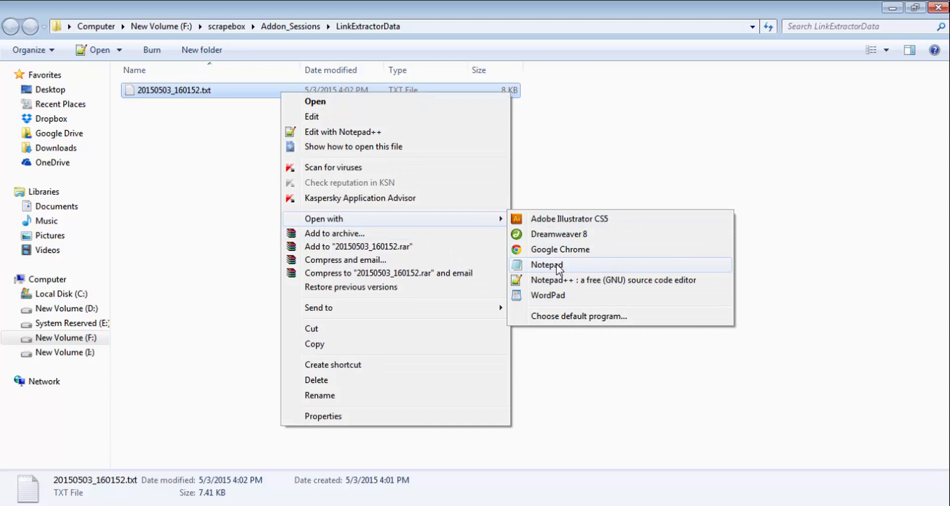
click(545, 265)
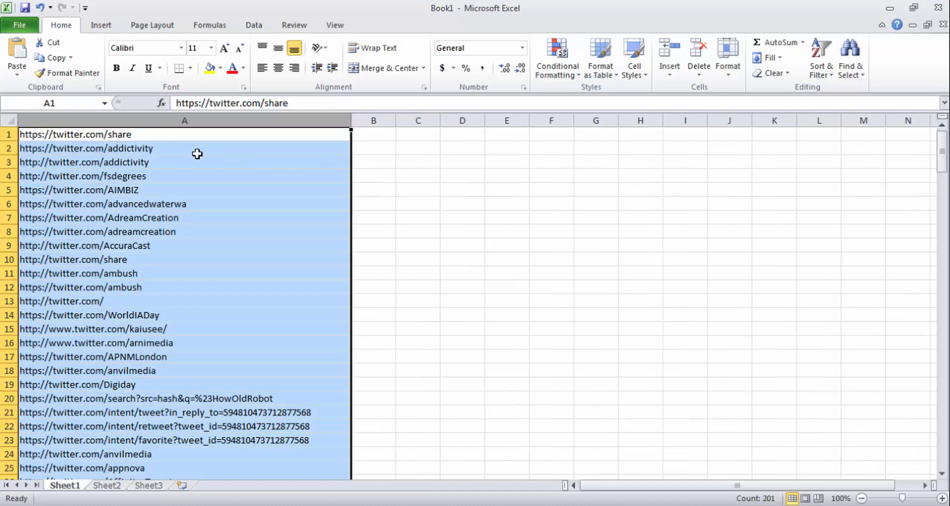
mouse_move(177, 376)
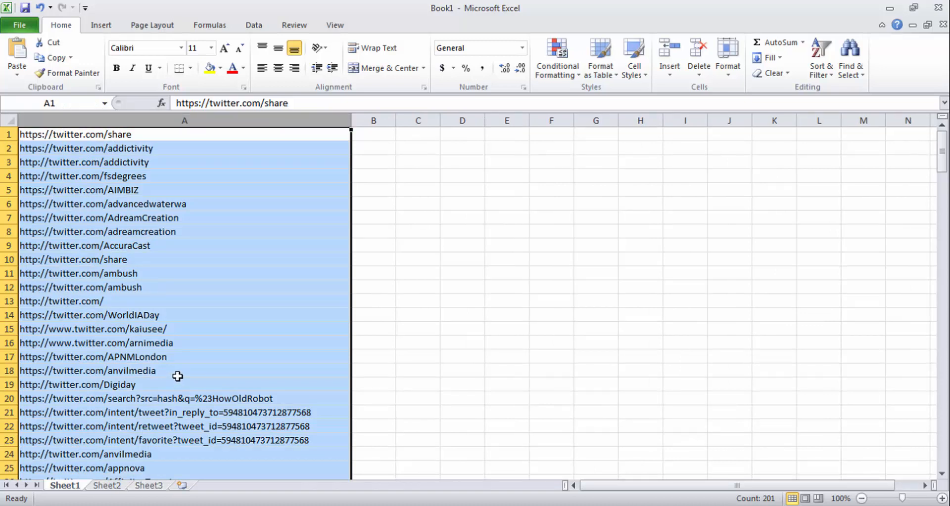
mouse_move(185, 131)
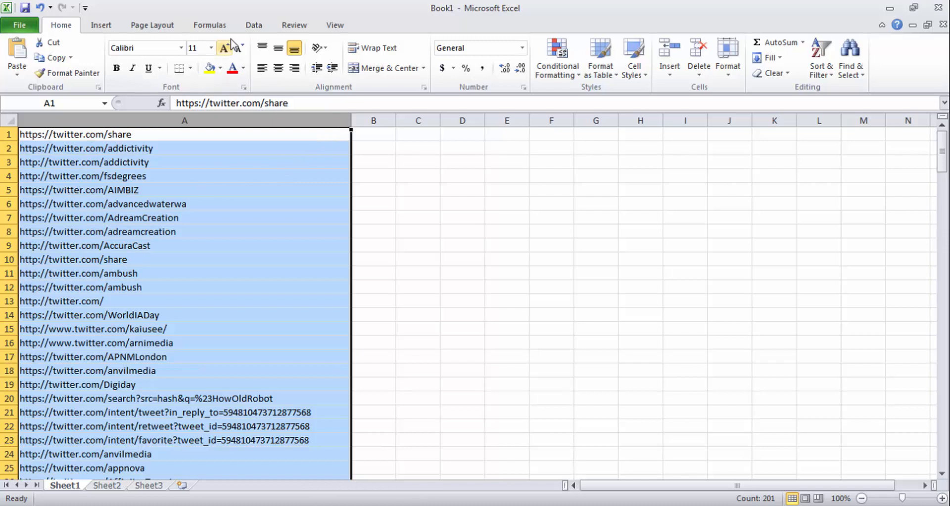
- Show Excel's Data tools with the 201 twitter.com links in column A
click(253, 25)
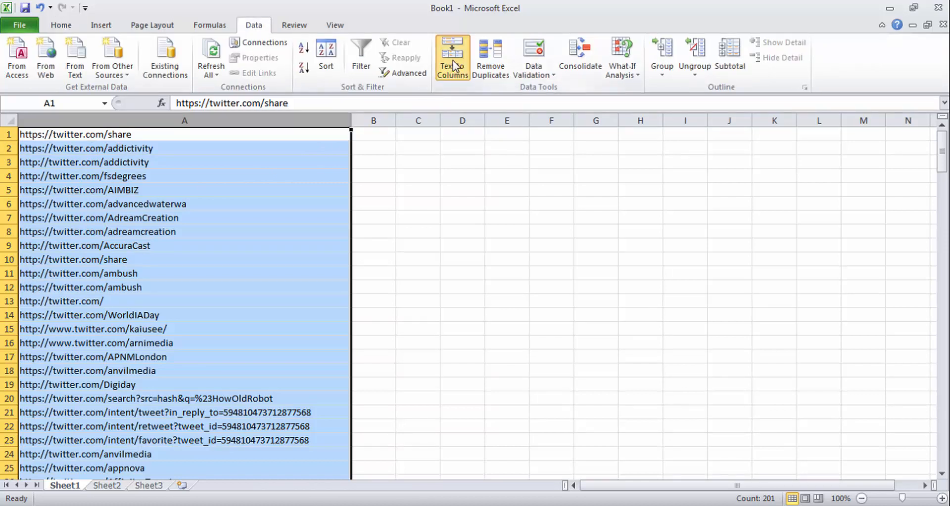
- Split the links into columns on the '/' delimiter and move to Sheet2 for the usernames
click(452, 54)
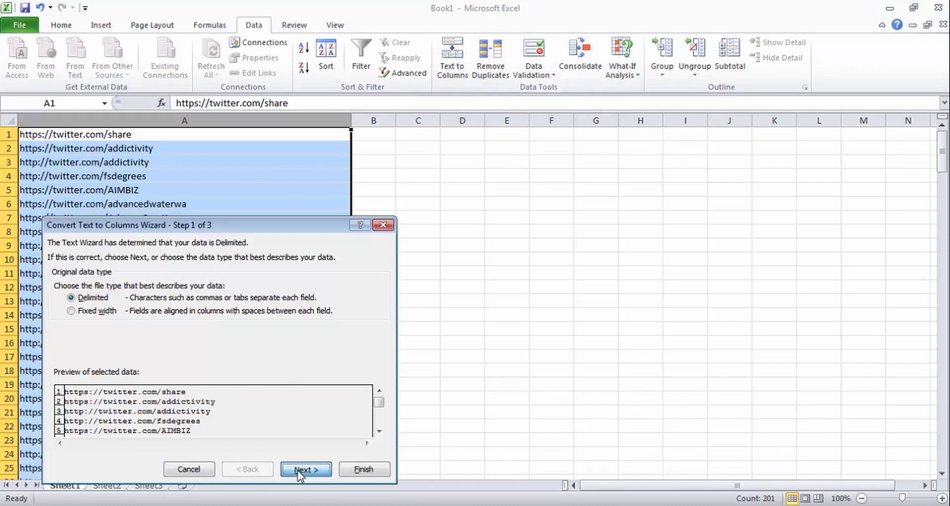
click(306, 470)
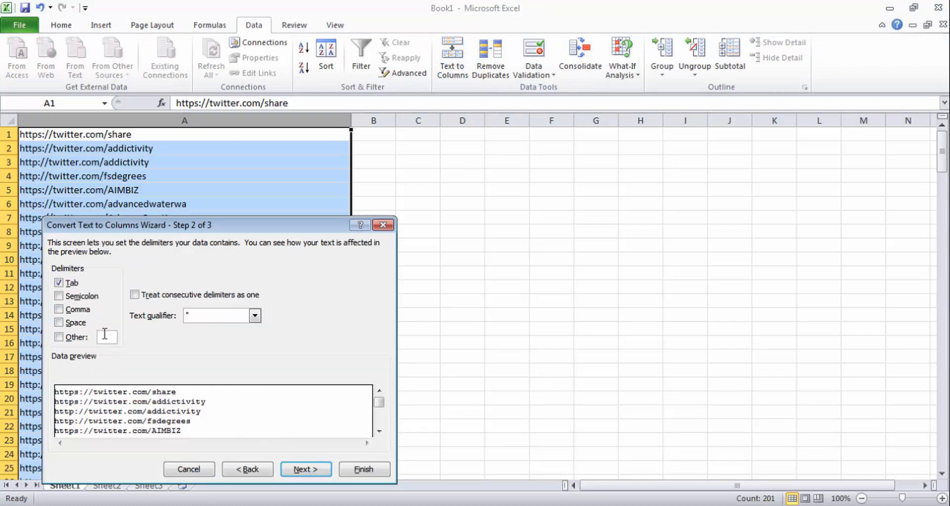
click(58, 337)
text(/)
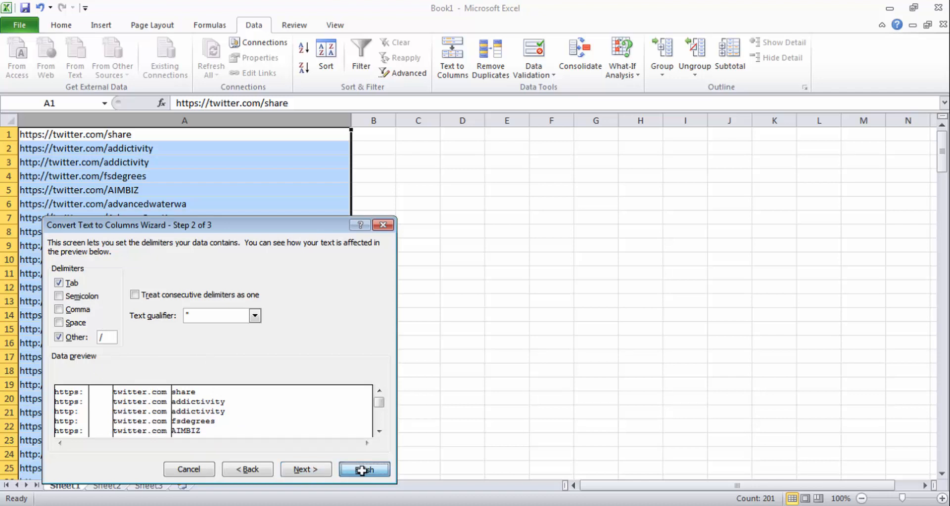
click(363, 470)
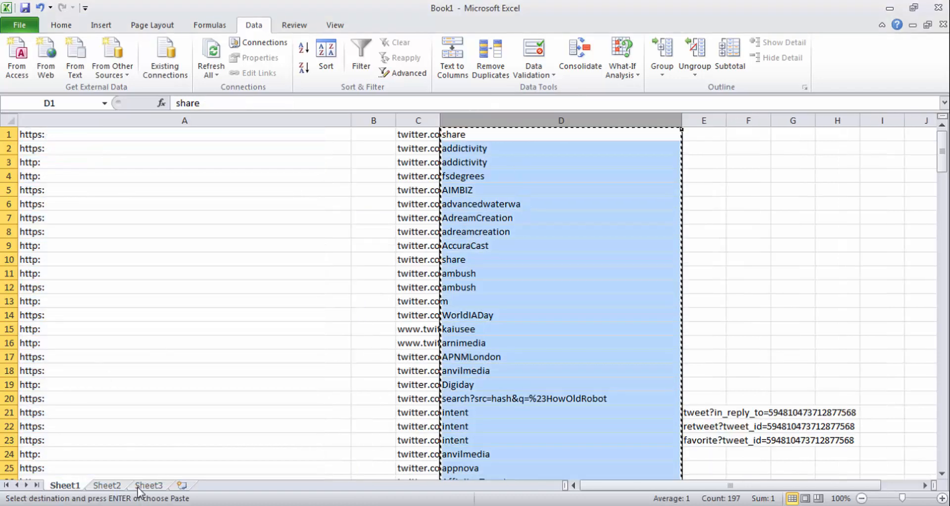
click(106, 486)
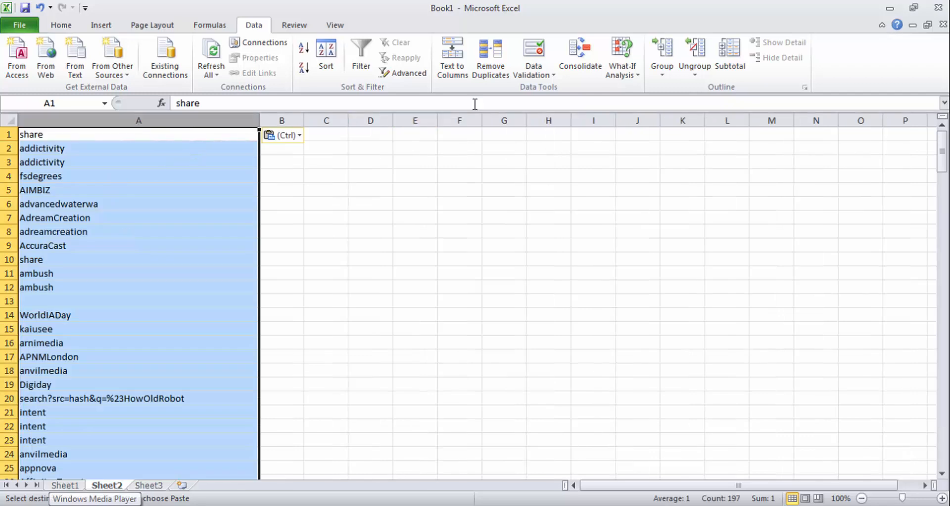
- Remove duplicates in column A, dropping 37 and leaving 164 unique usernames
click(490, 54)
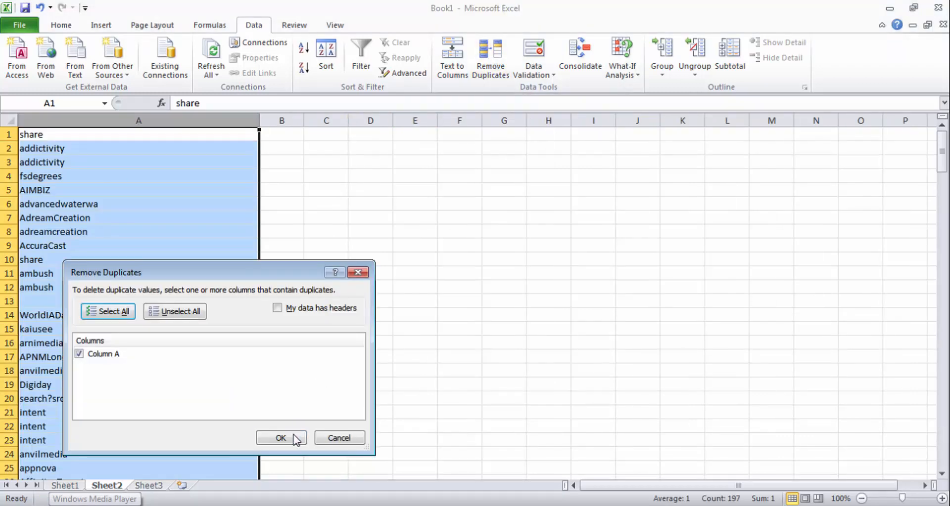
click(280, 438)
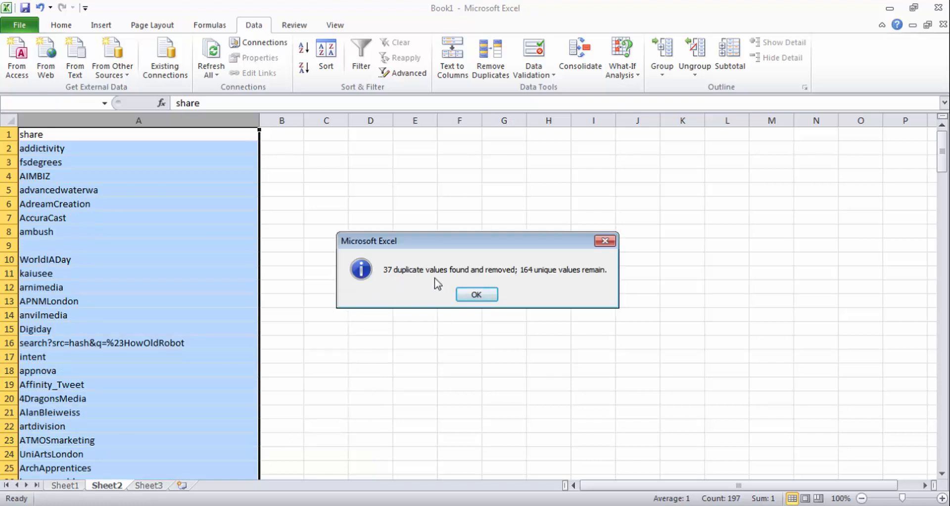
mouse_move(528, 281)
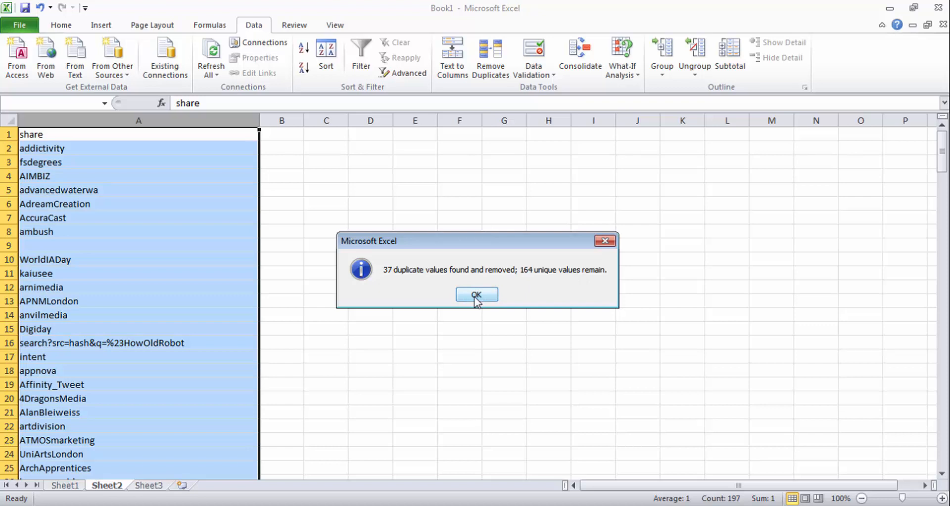
click(476, 294)
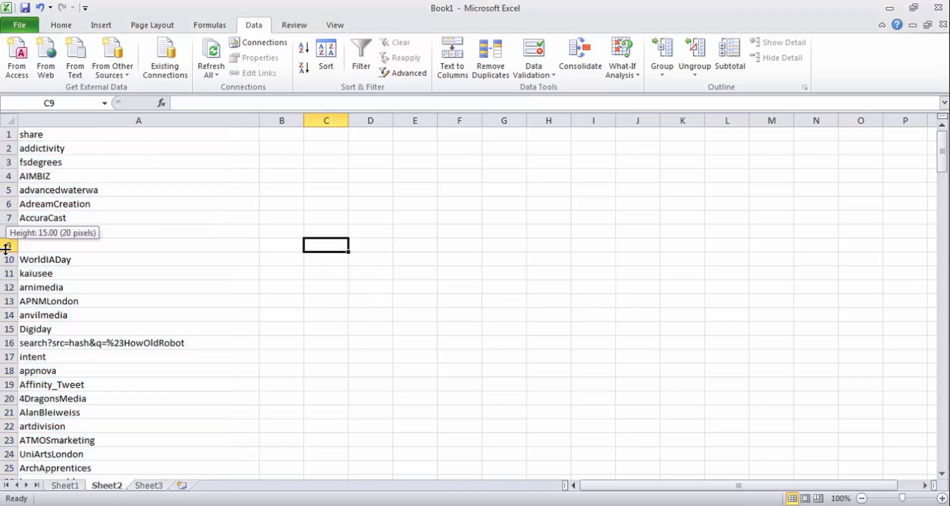
- Delete empty row 9 and clear stray entries such as the search link from the username list
right_click(9, 246)
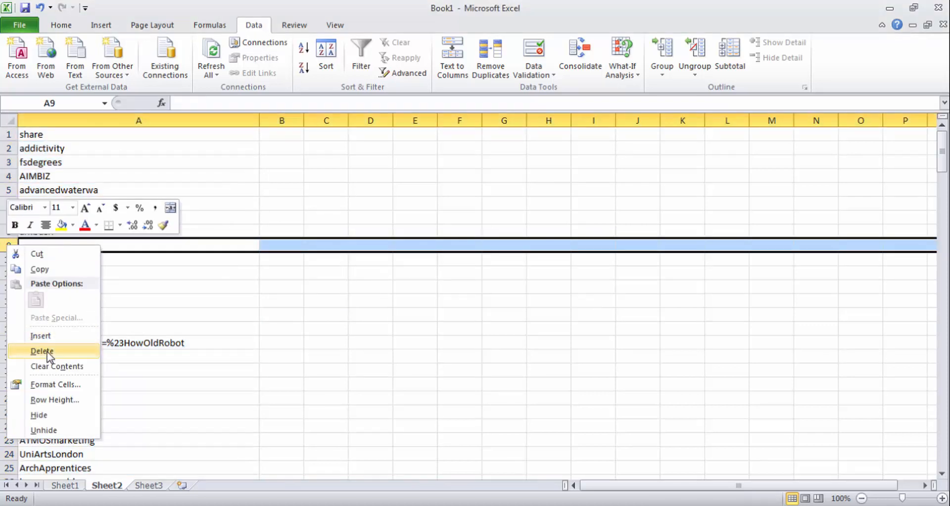
click(42, 351)
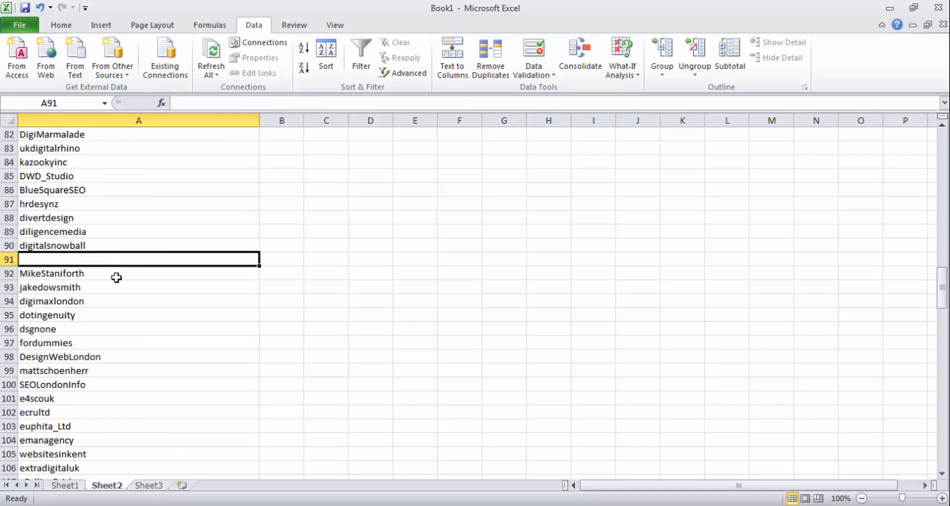
scroll(down, 3)
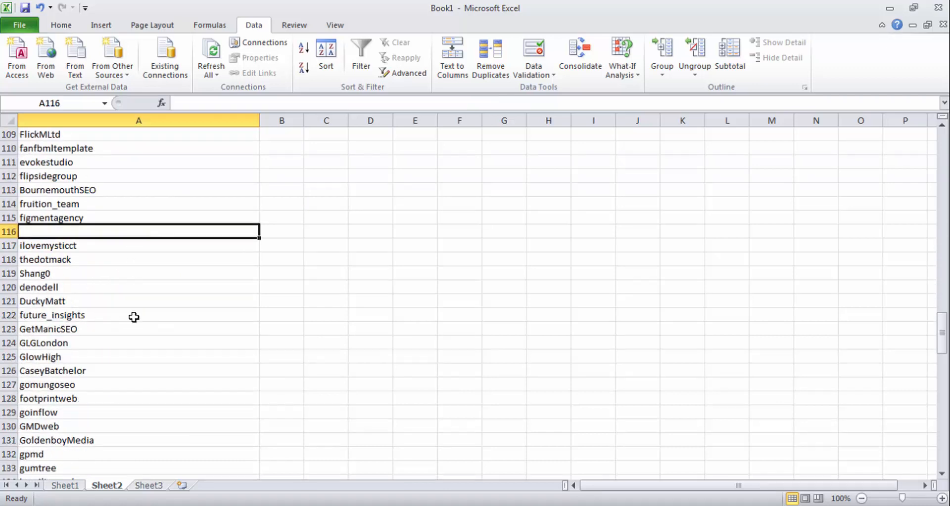
scroll(down, 3)
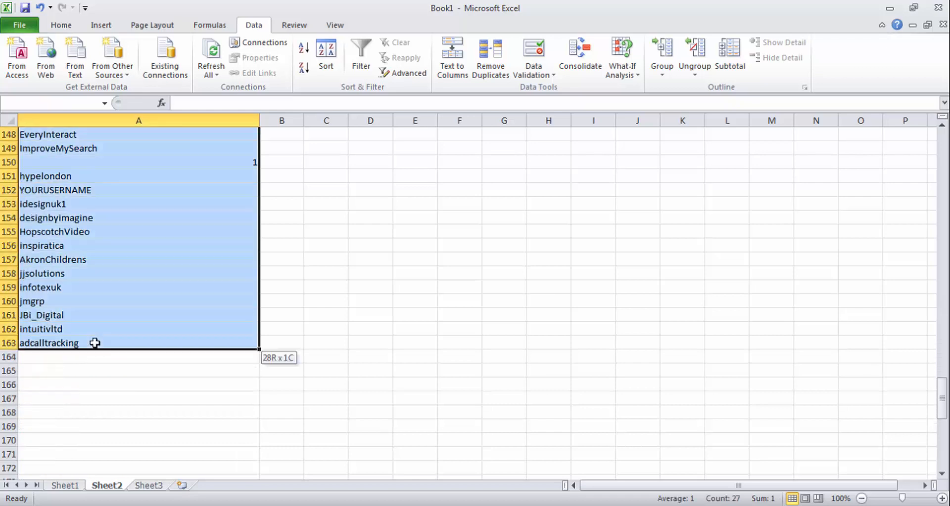
scroll(down, 3)
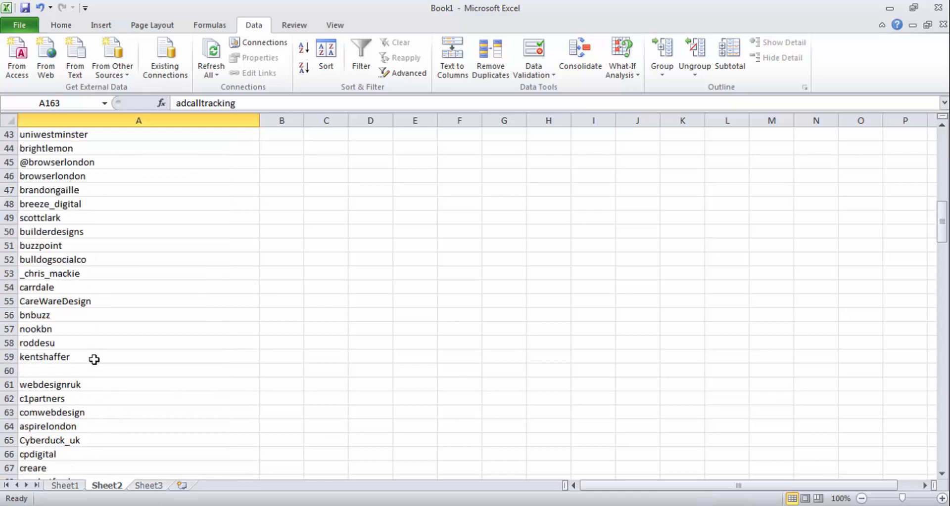
scroll(up, 3)
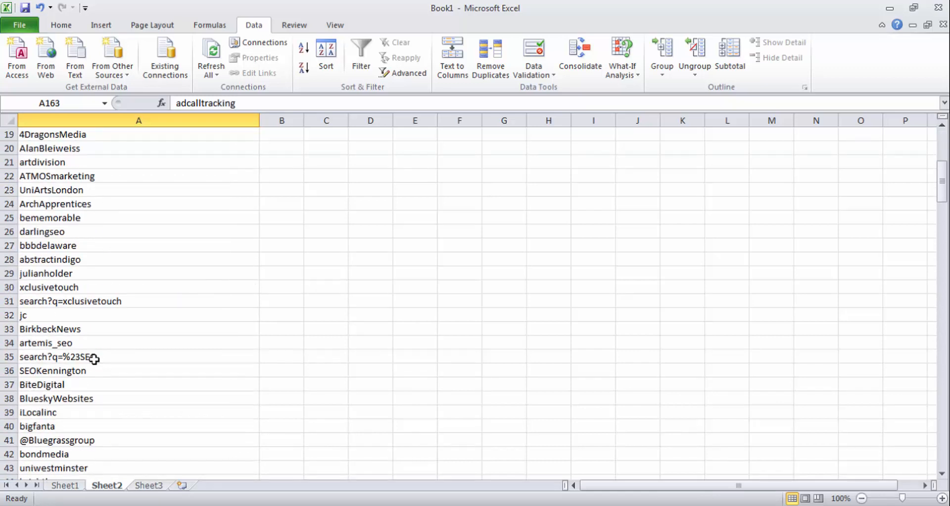
scroll(down, 3)
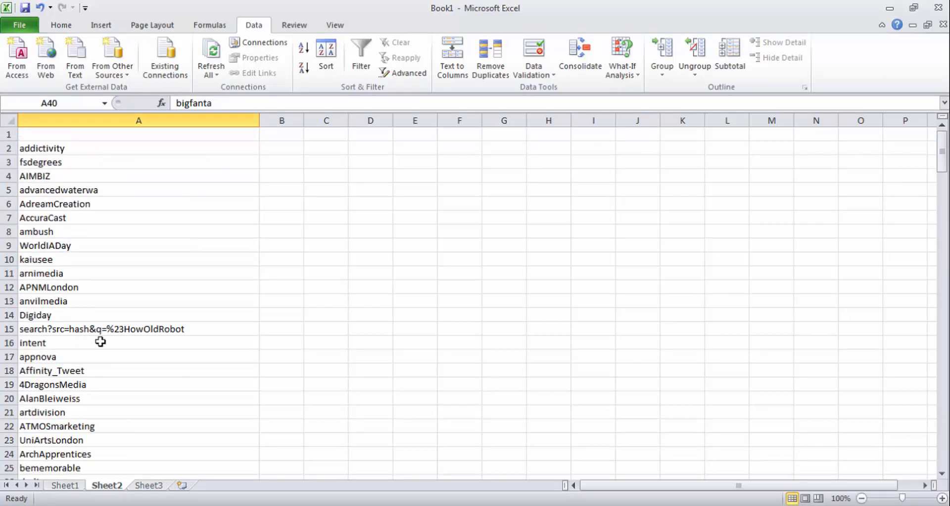
key(Delete)
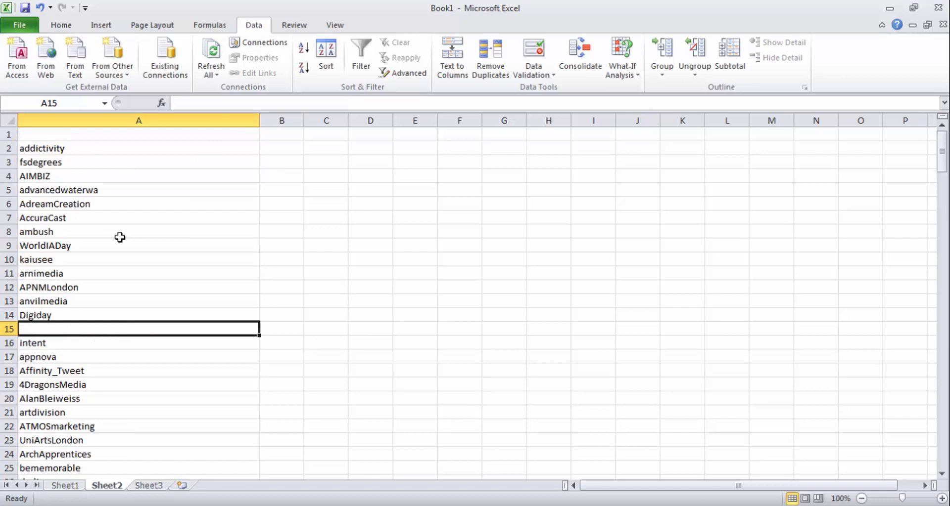
scroll(down, 3)
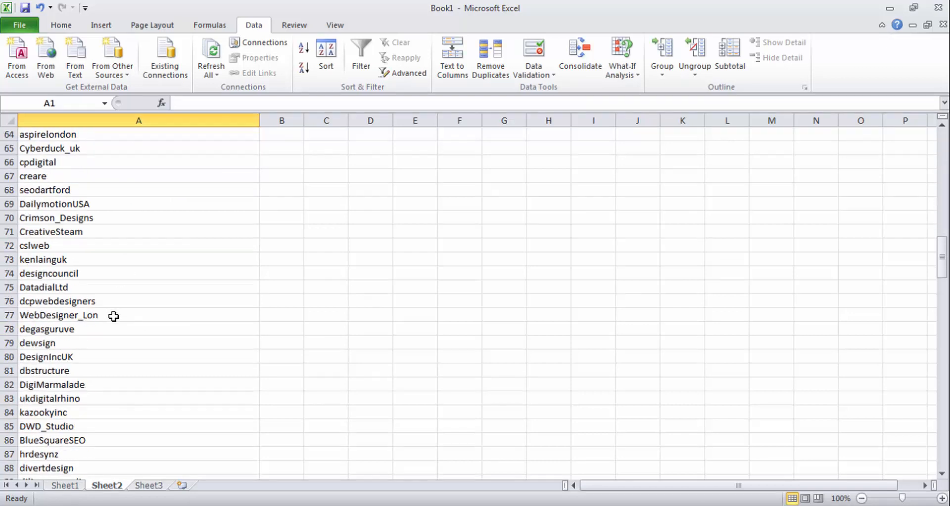
scroll(down, 3)
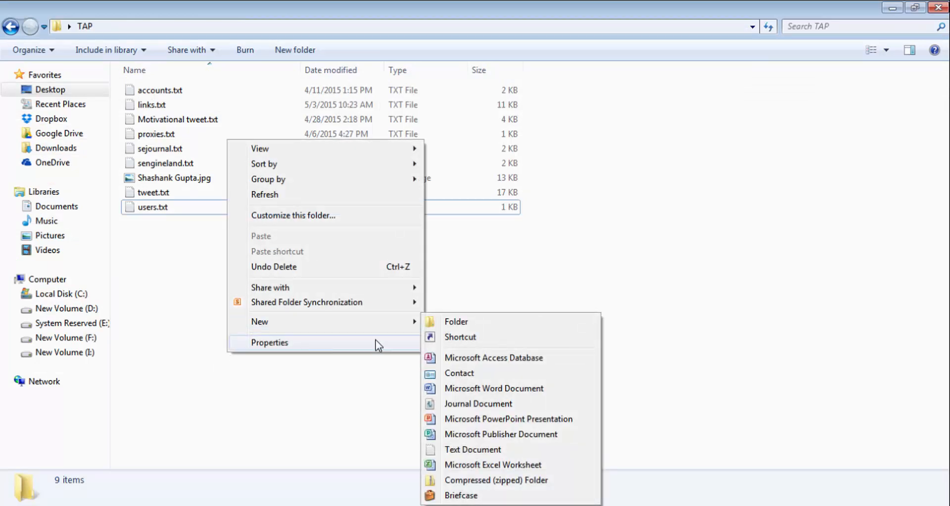
- Create a text file named SEO UK in the TAP folder and open it in Notepad++
click(471, 449)
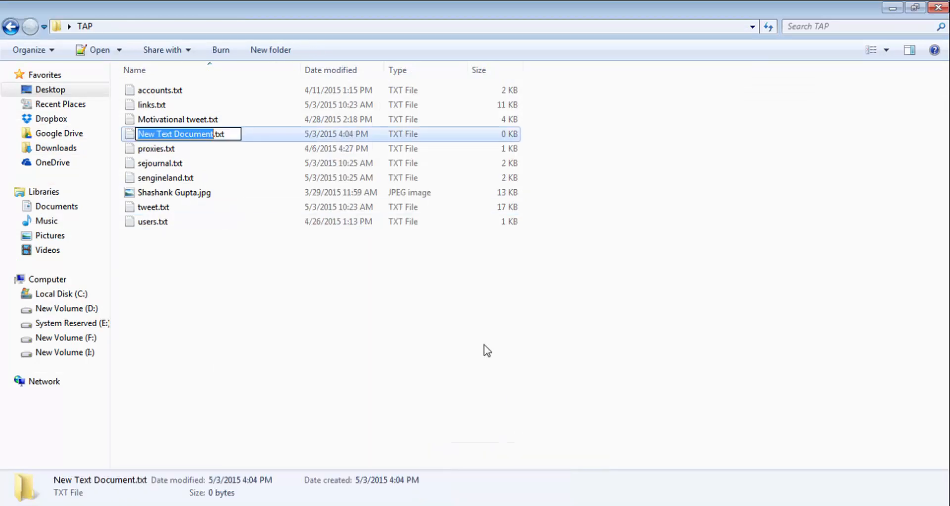
text(SEO UK.txt)
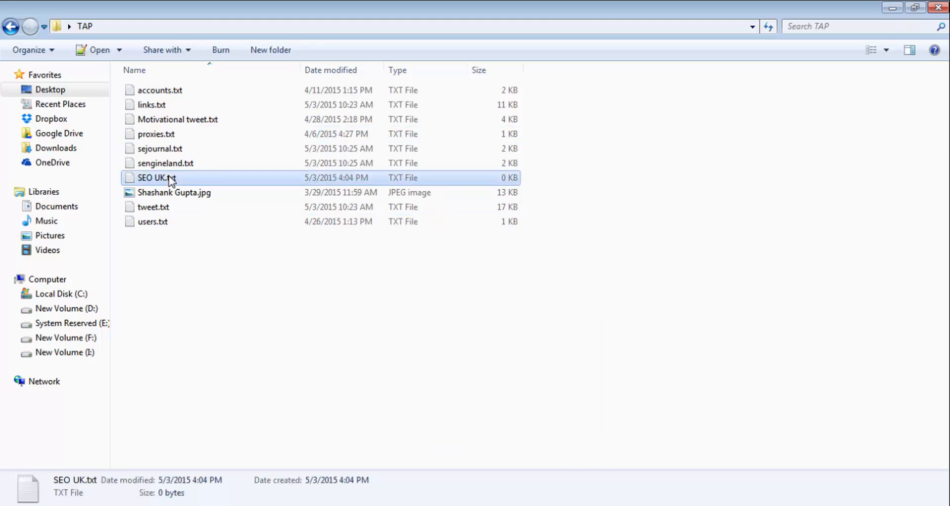
double_click(157, 177)
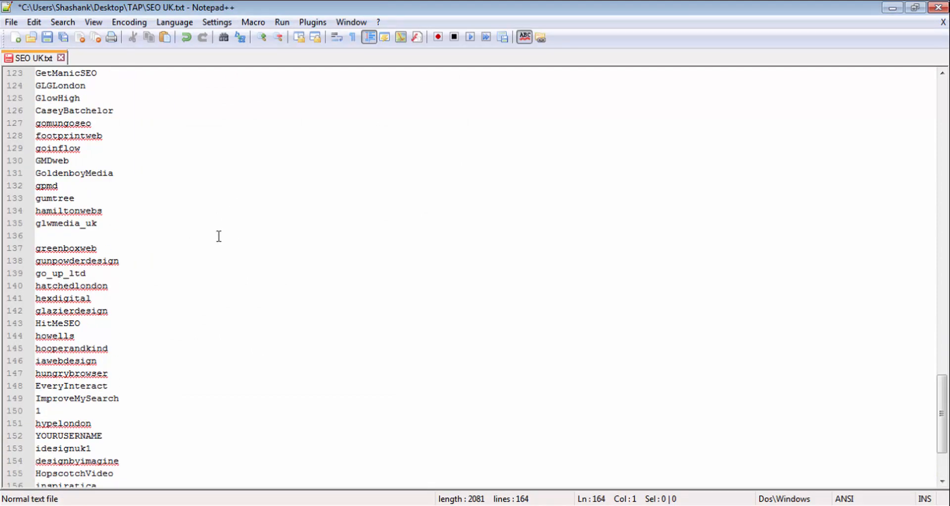
- Replace every @ sign with nothing, leaving 155 clean usernames saved in SEO UK.txt
scroll(up, 3)
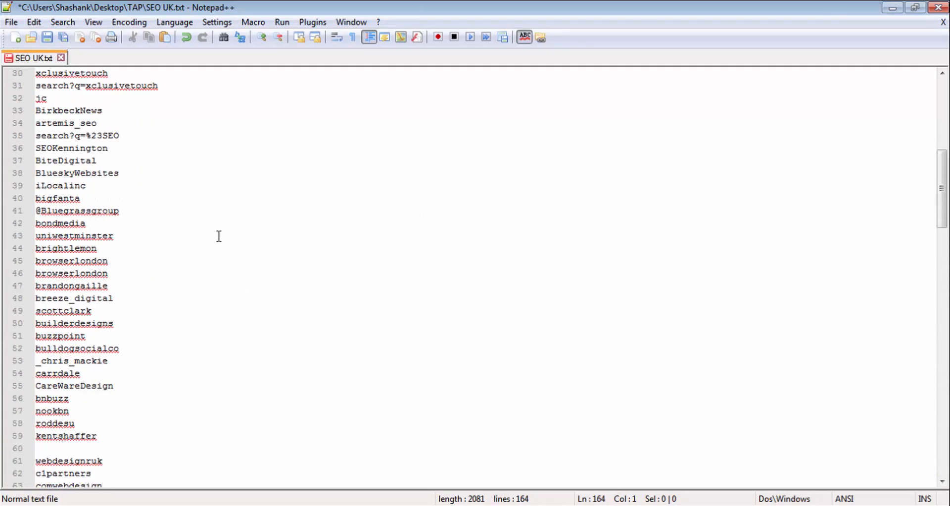
click(610, 233)
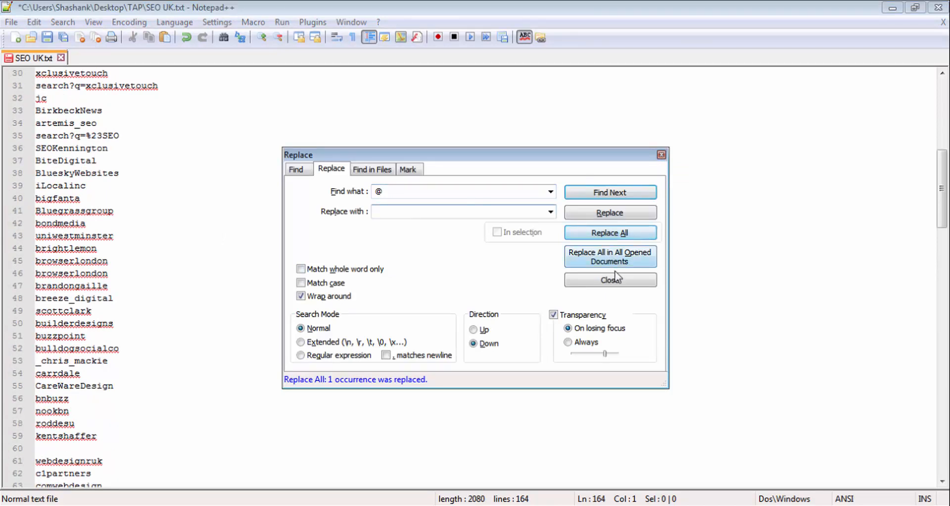
click(609, 232)
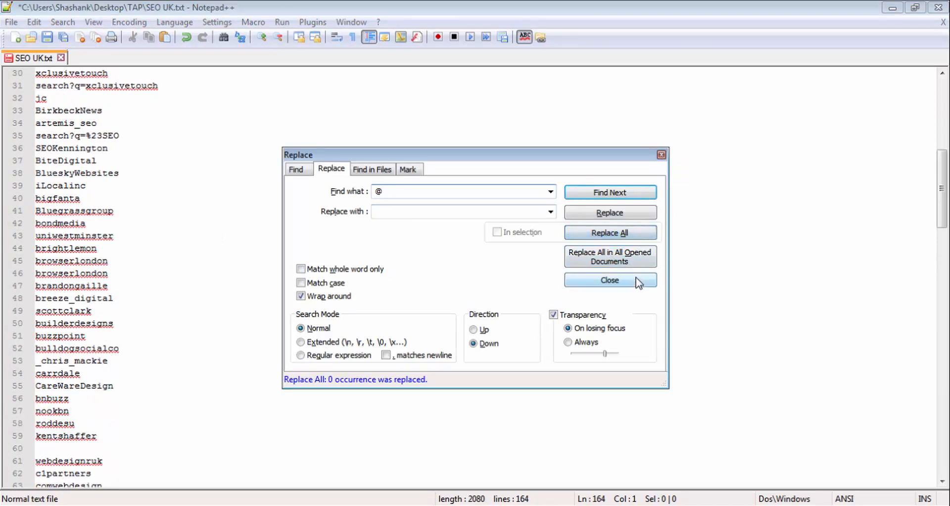
click(610, 280)
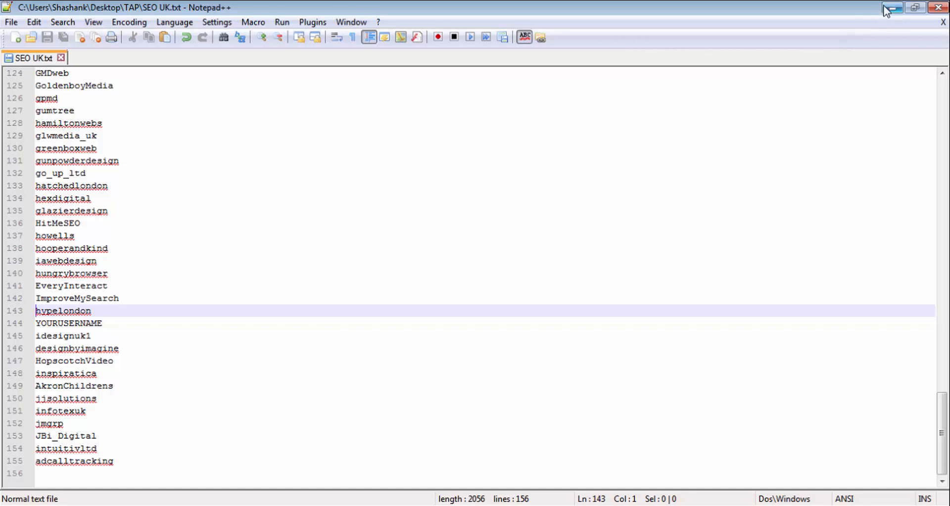
click(892, 7)
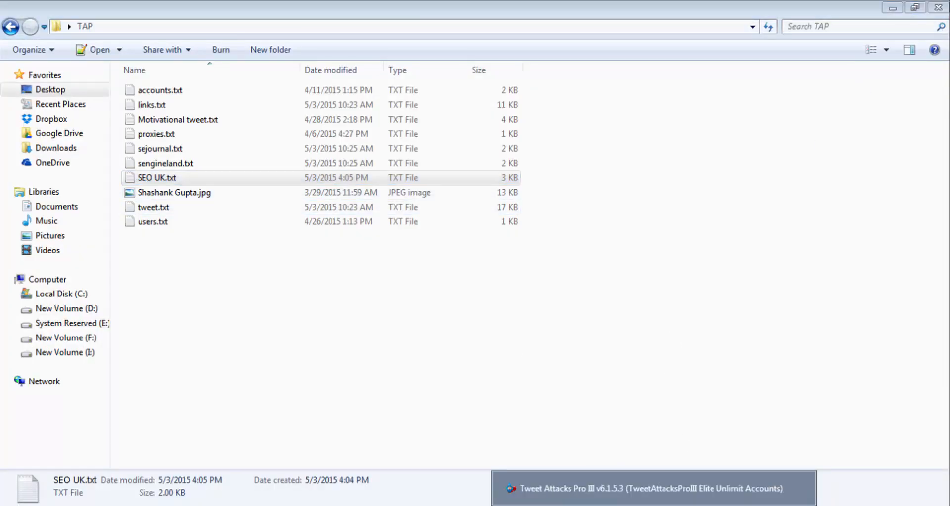
- Return to Tweet Attacks Pro and create a new task from the Task Manager
click(640, 489)
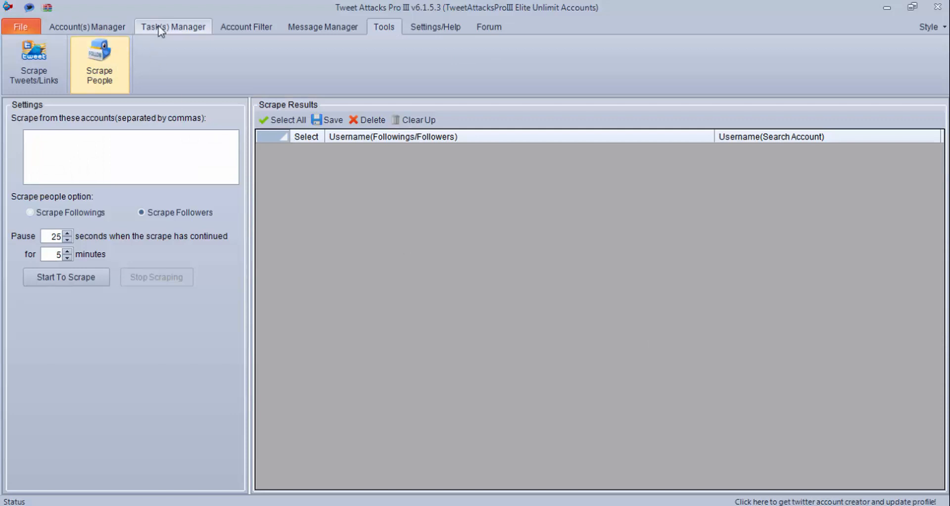
click(172, 26)
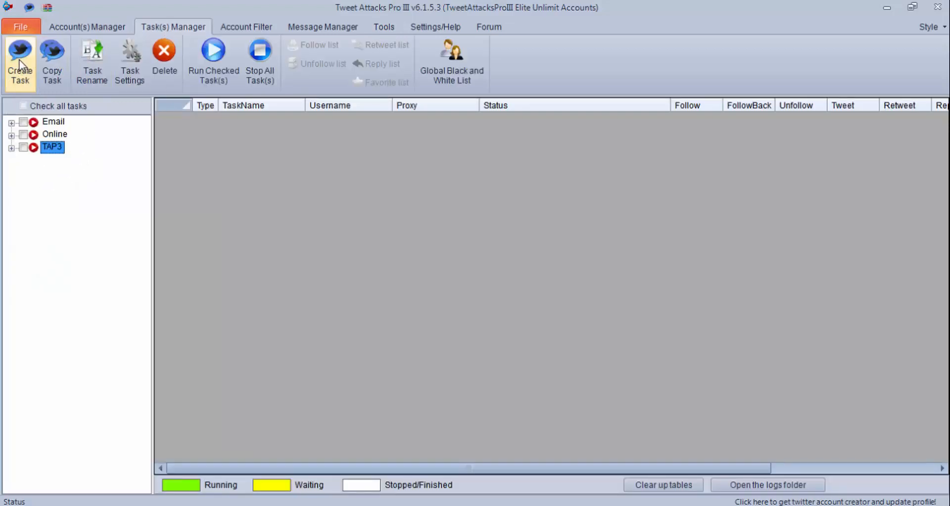
click(129, 62)
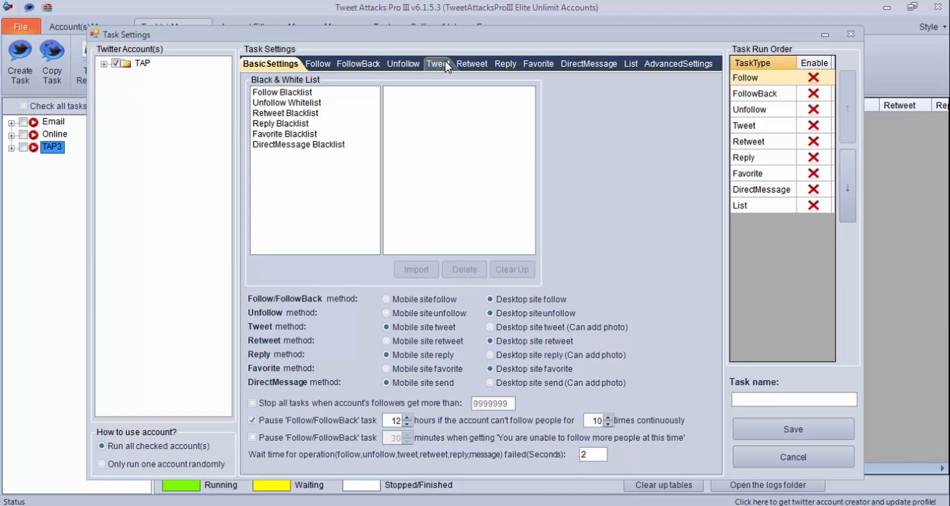
click(435, 63)
text(Hi, I wanted to connect with you regarding some business opportunities. Let me know if interested.)
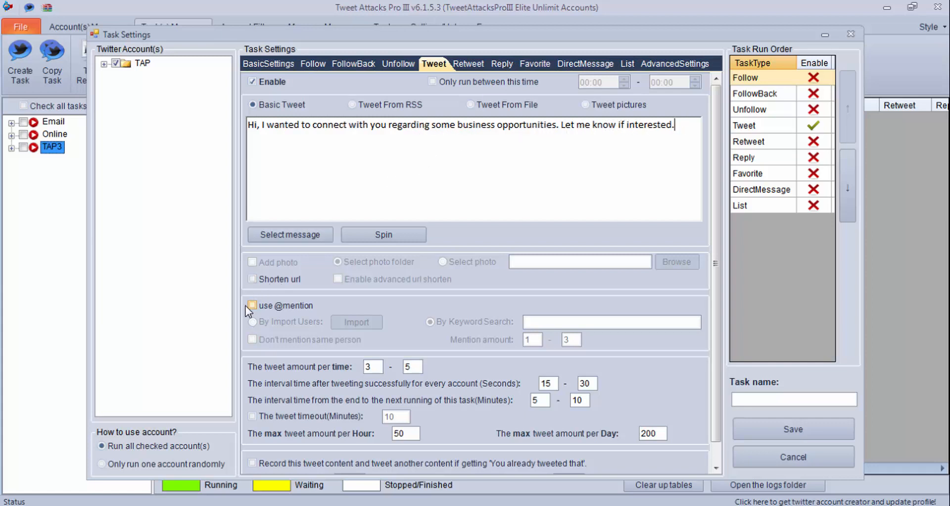
click(252, 306)
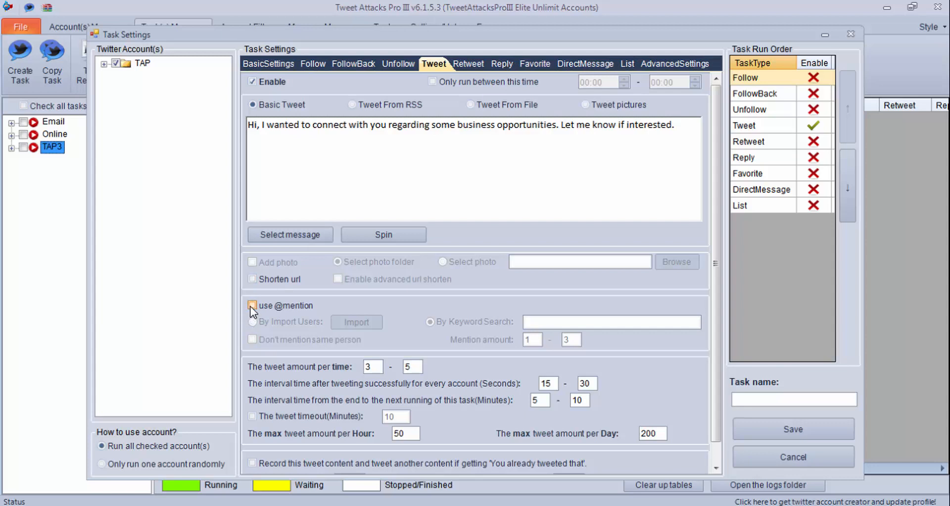
click(252, 306)
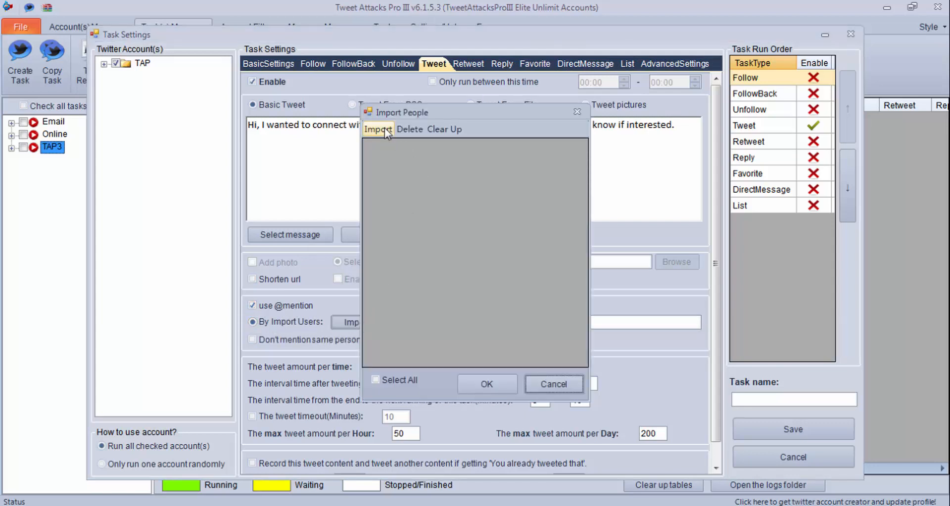
- Import SEO UK.txt, select all its usernames and accept them as the people to mention
click(377, 128)
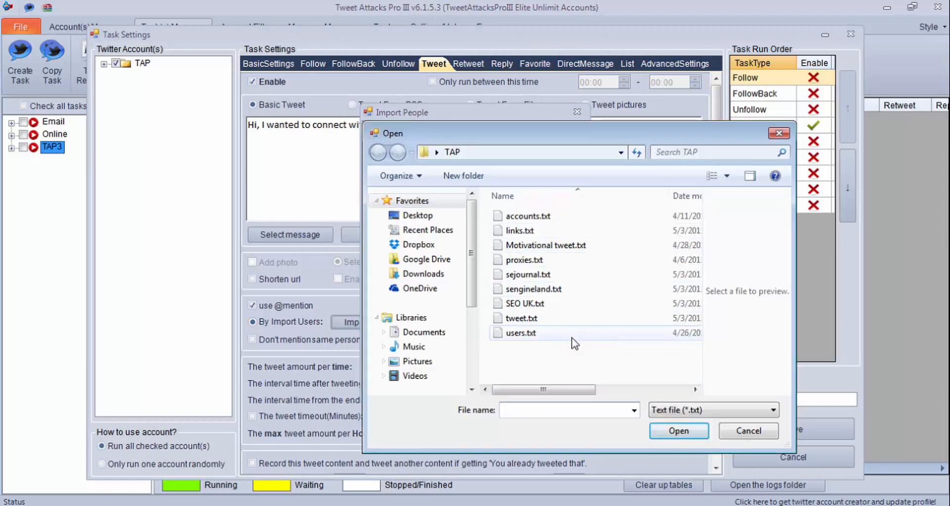
click(524, 303)
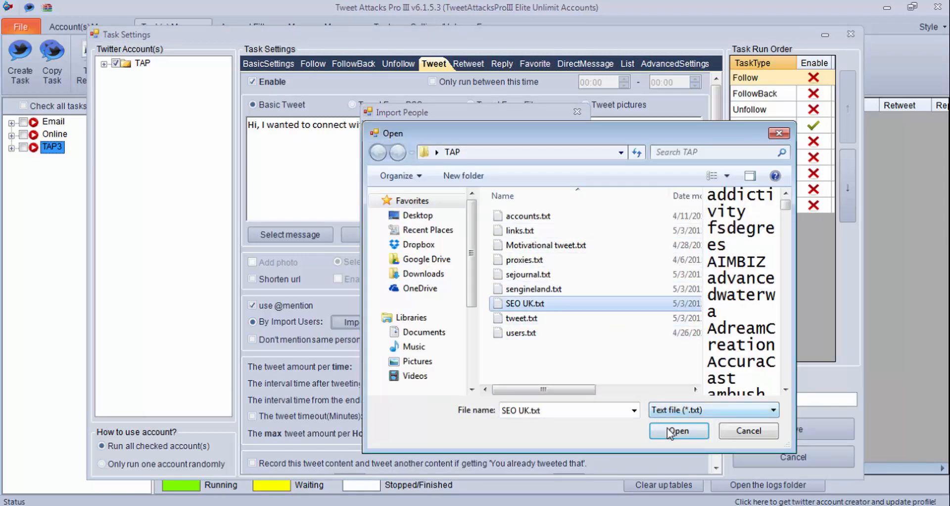
click(677, 431)
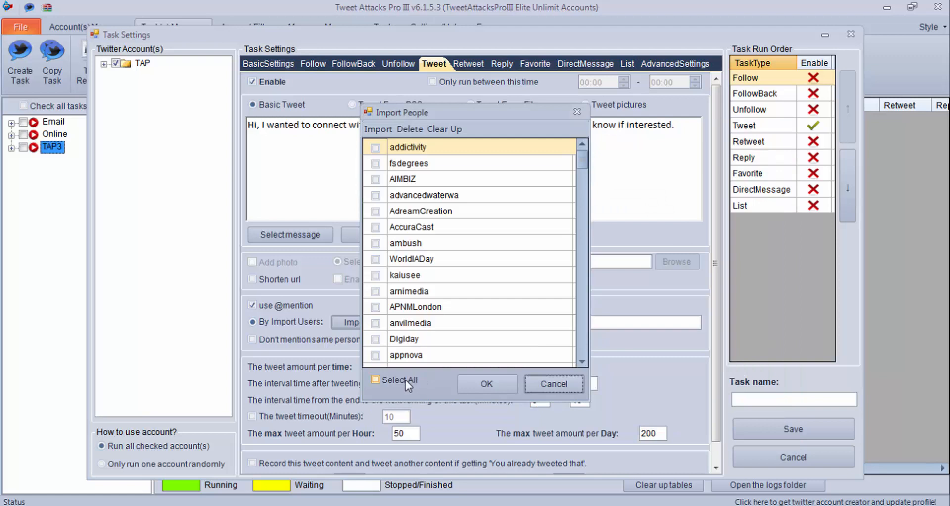
click(552, 384)
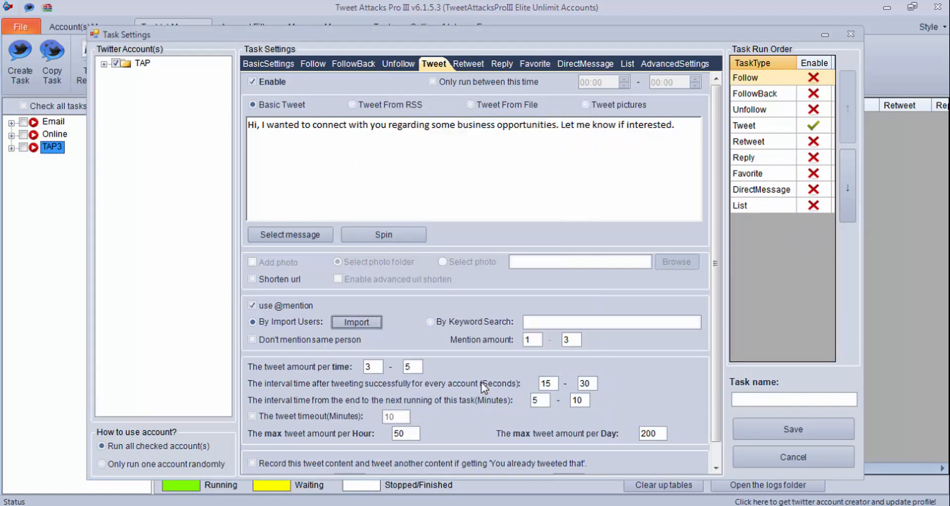
- Avoid repeating the same person and set the mention amount to 1 per tweet
click(252, 341)
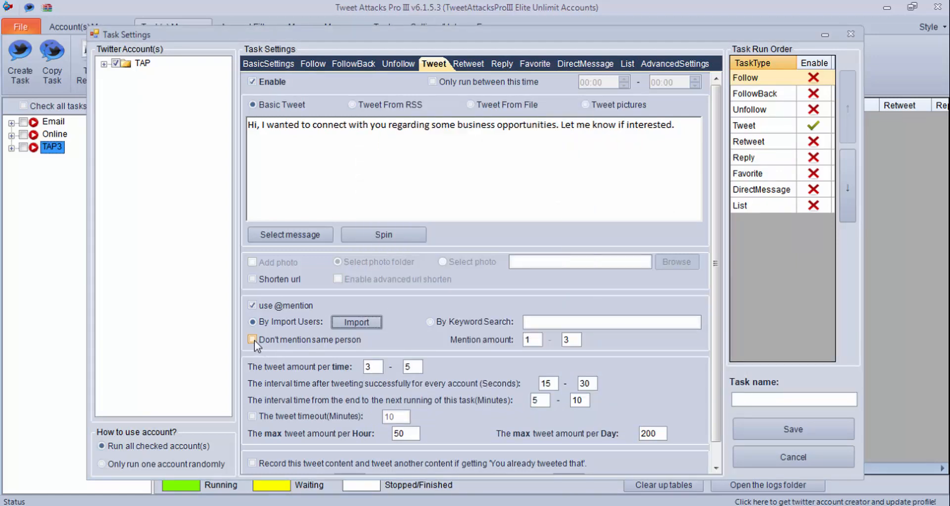
click(252, 340)
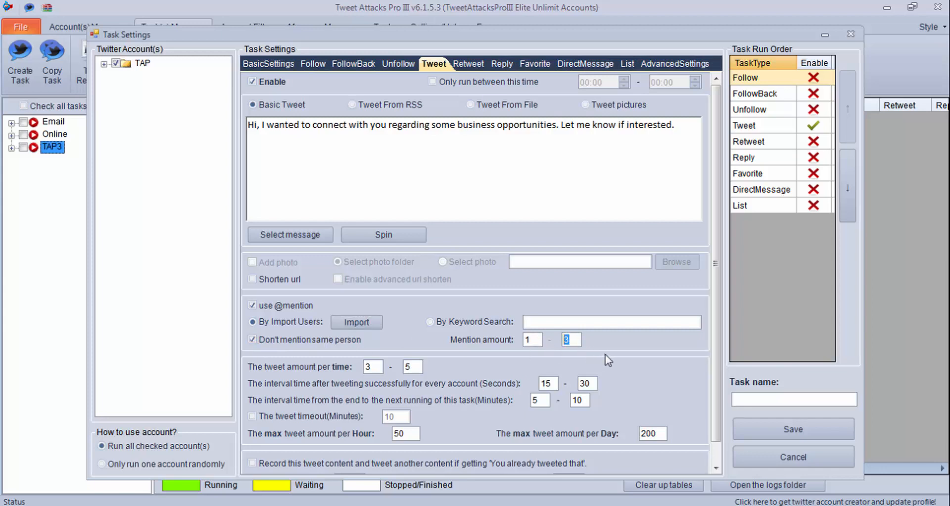
text(1)
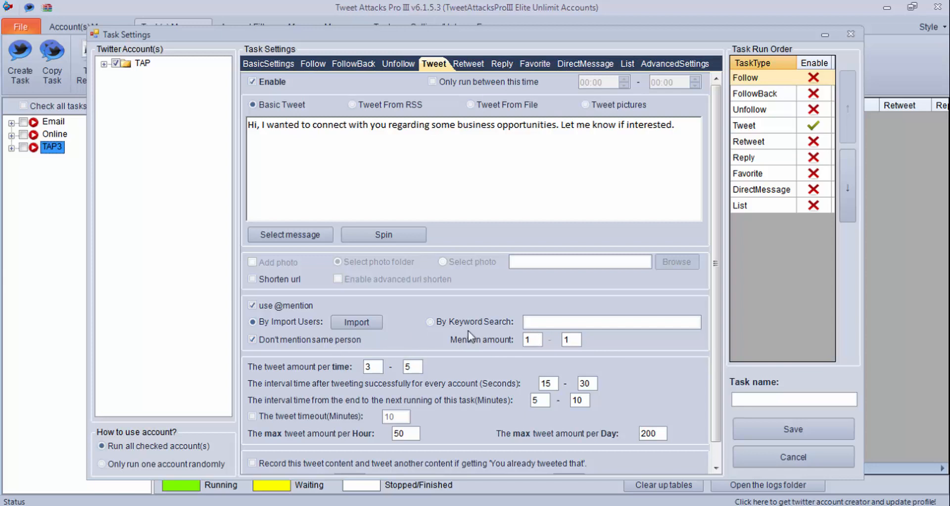
mouse_move(663, 117)
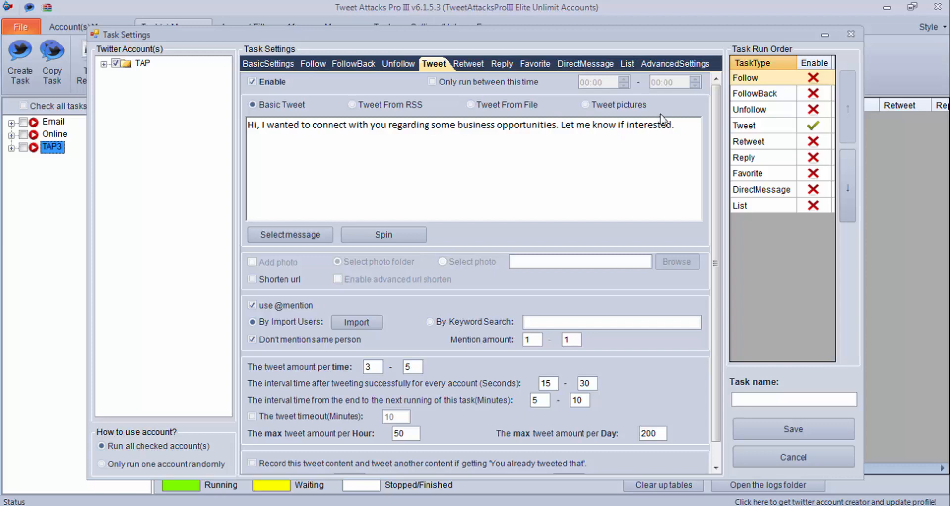
- Set the run interval to 8-10 minutes, name the task SEO UK and save it
triple_click(457, 124)
text(8)
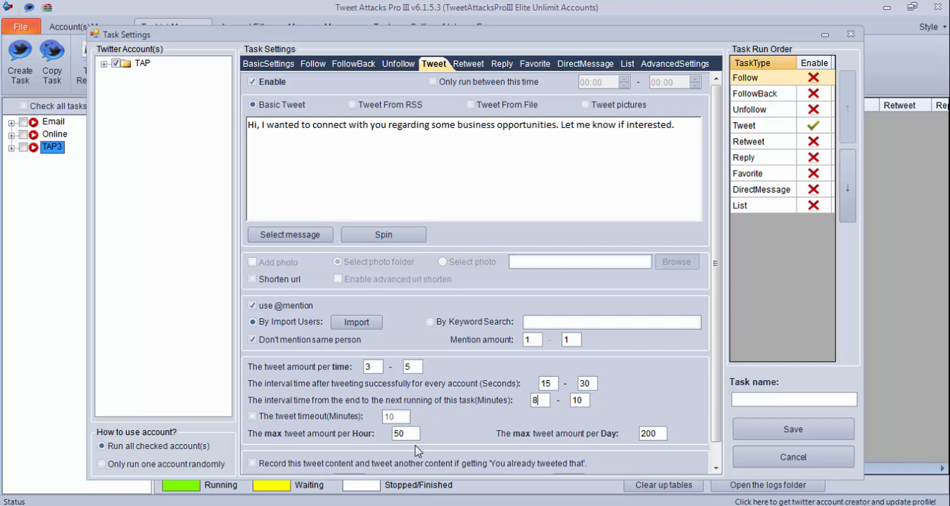
mouse_move(622, 424)
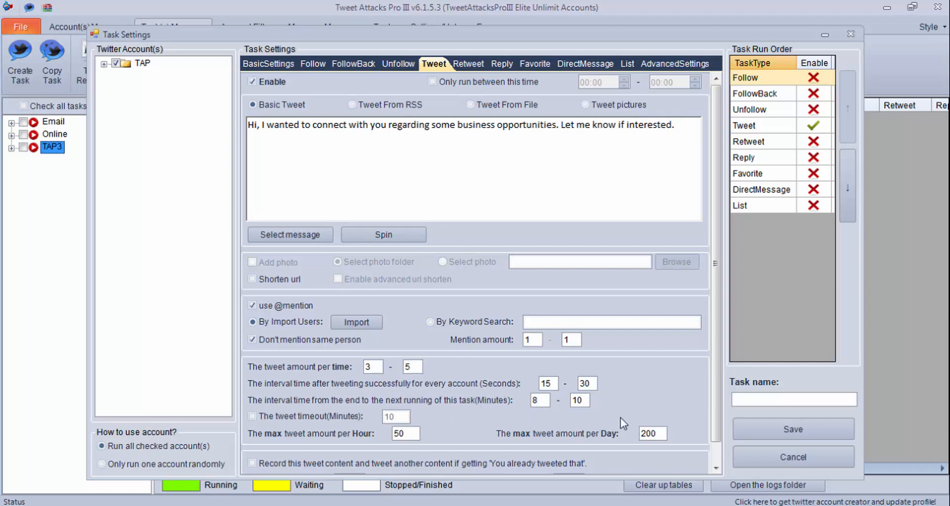
text(SEO UK)
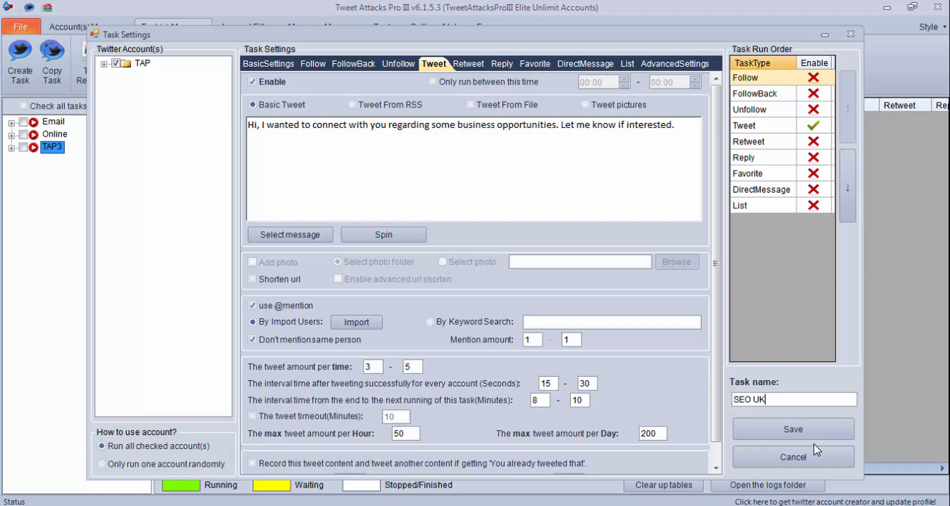
click(791, 430)
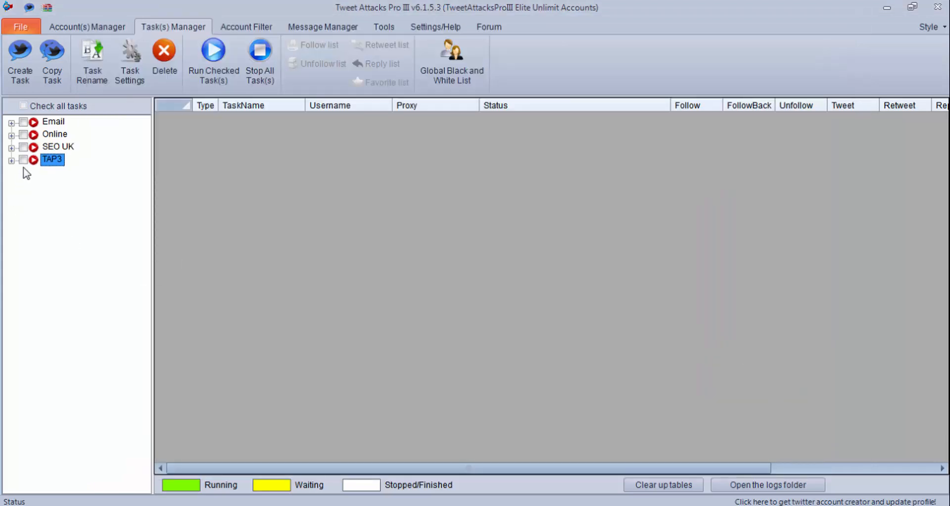
- Check the TAP3 task in the tree to show its account rows with follow/unfollow counters
click(24, 159)
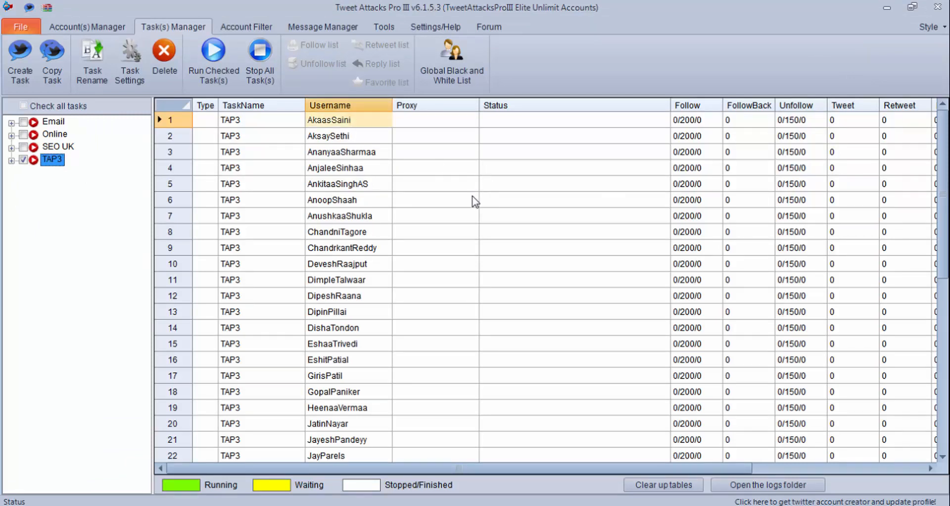
click(337, 184)
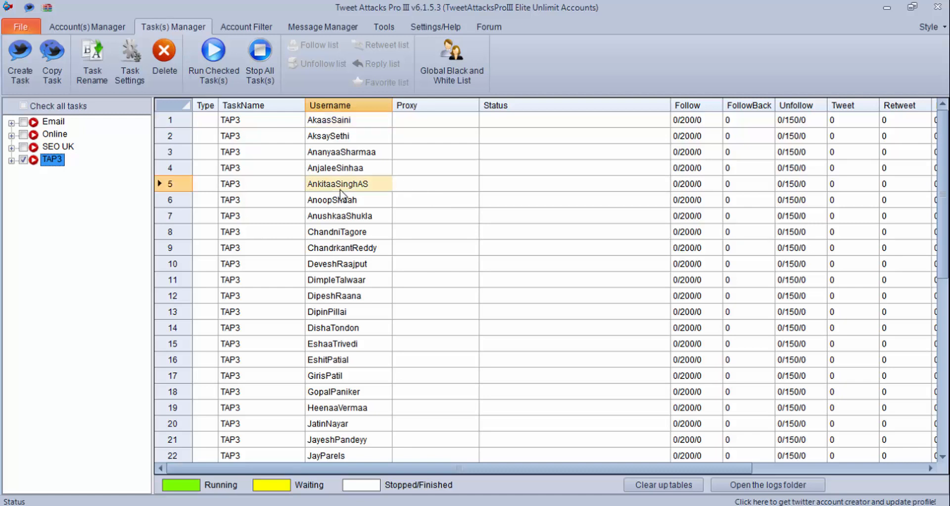